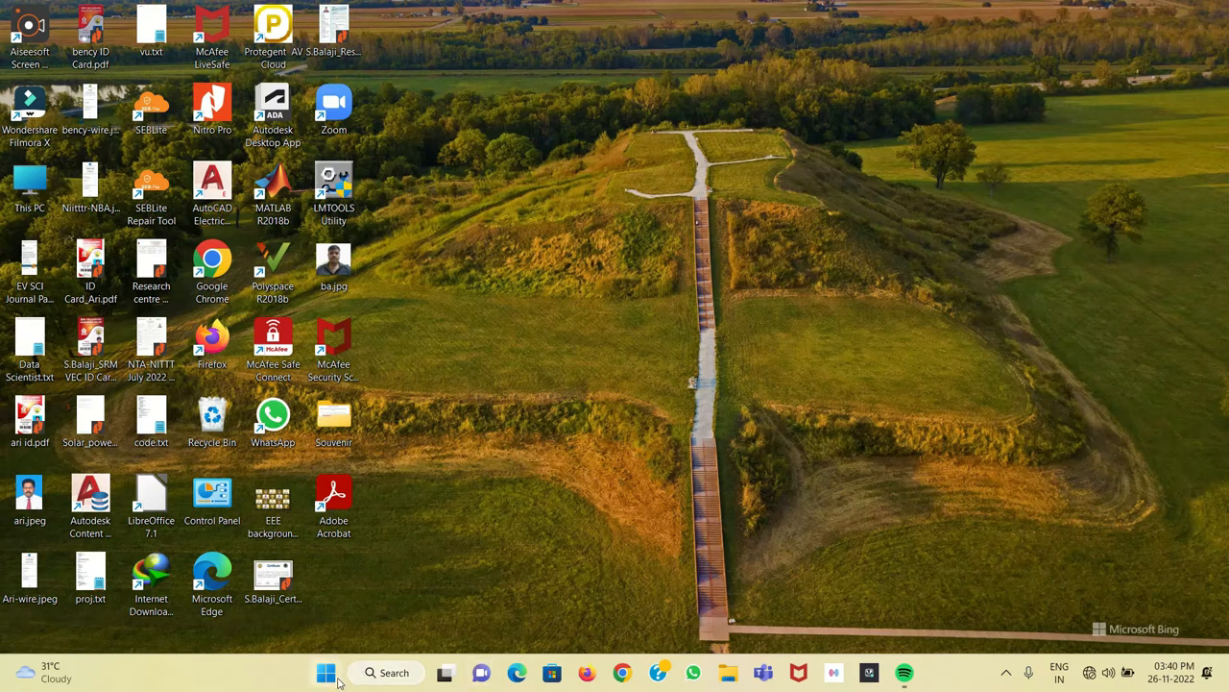
Launch Excel from the pinned apps to reach its start page.
left_click(327, 672)
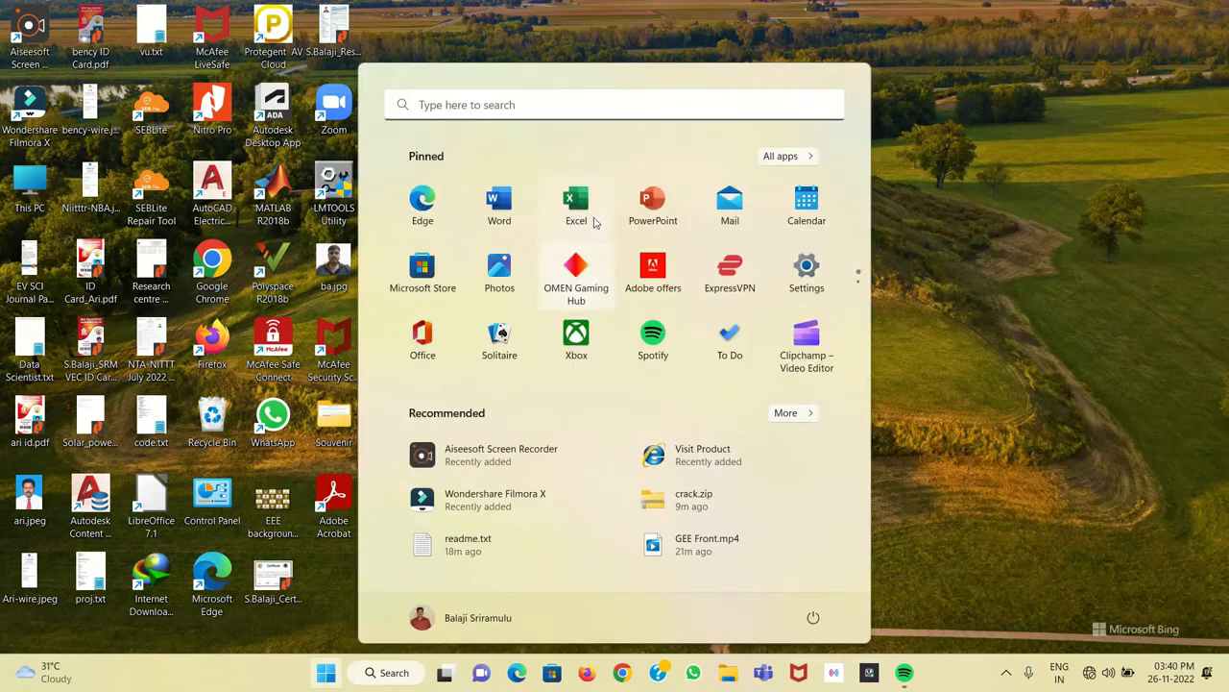
left_click(577, 202)
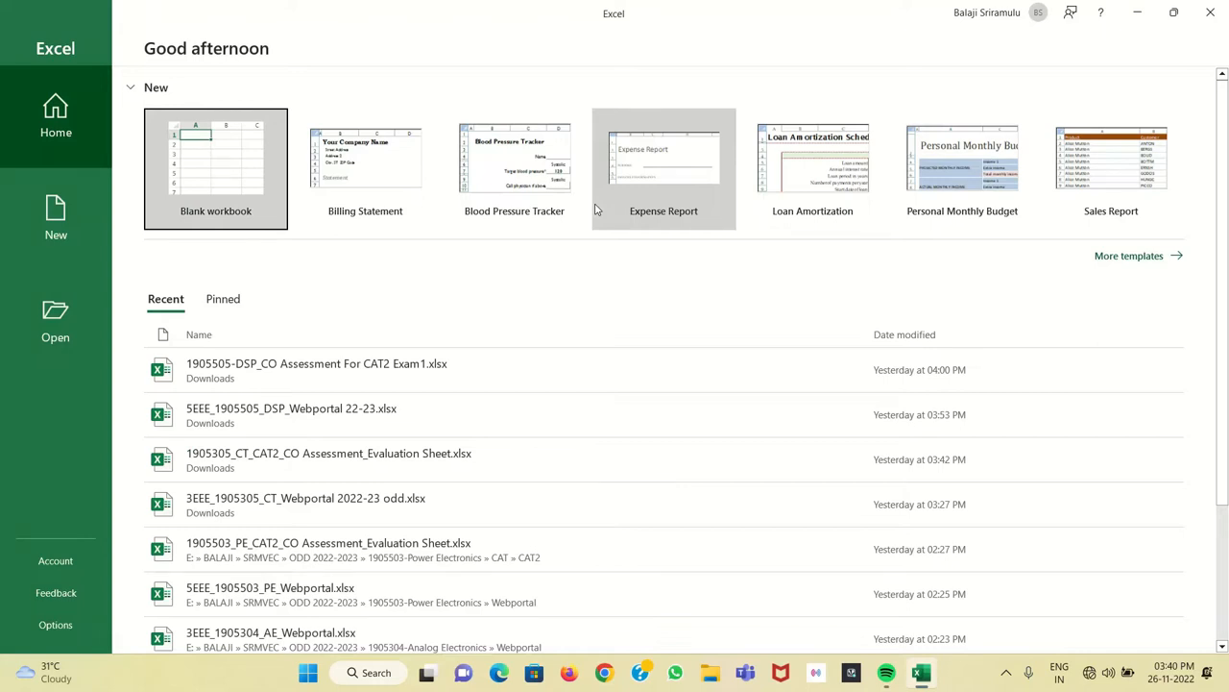
mouse_move(211, 192)
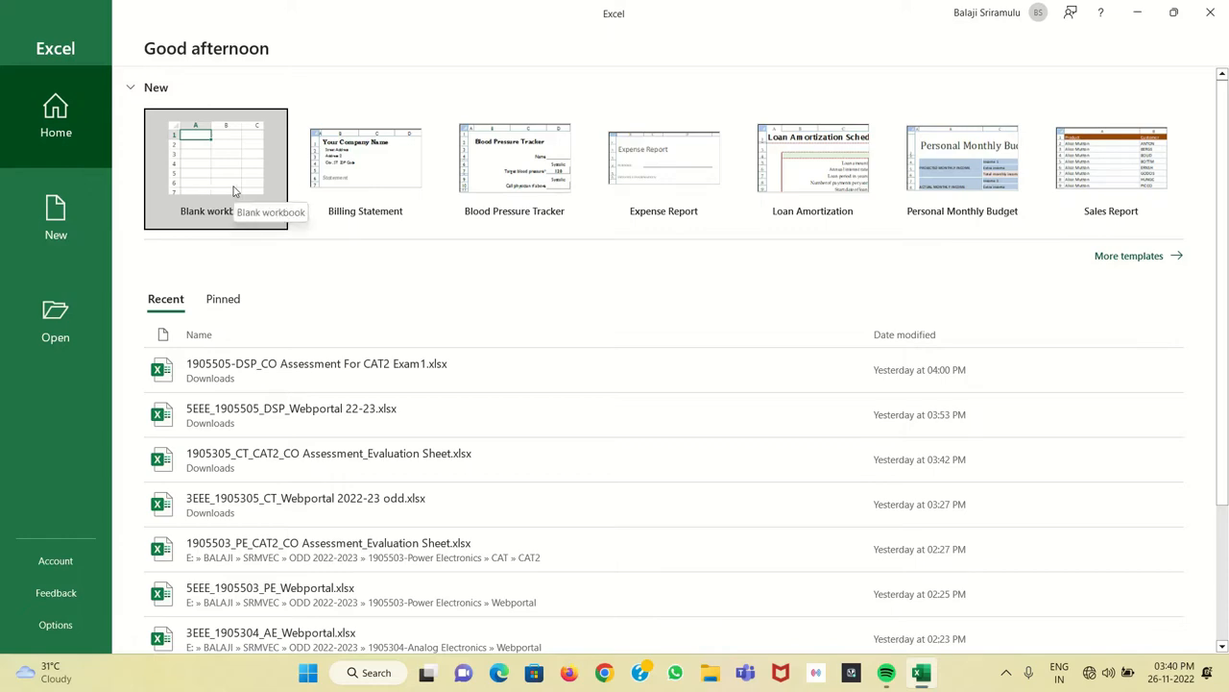
Start a blank workbook and enter 'text demo1' in cell A2.
left_click(216, 169)
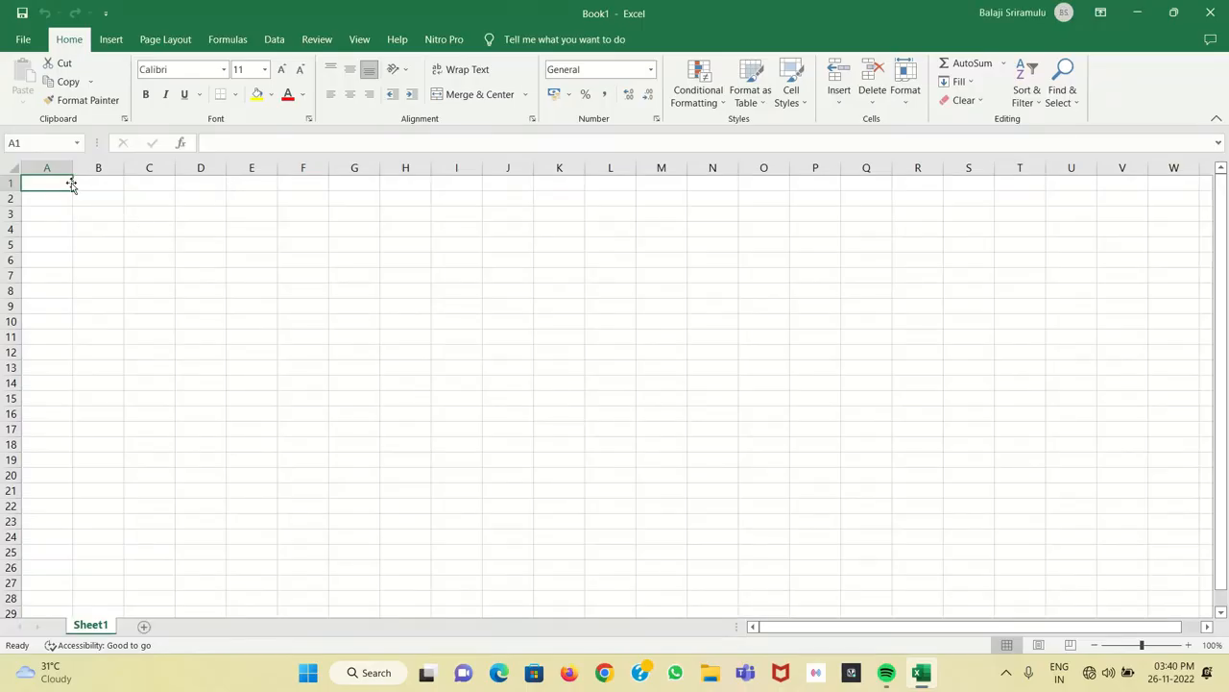
mouse_move(67, 204)
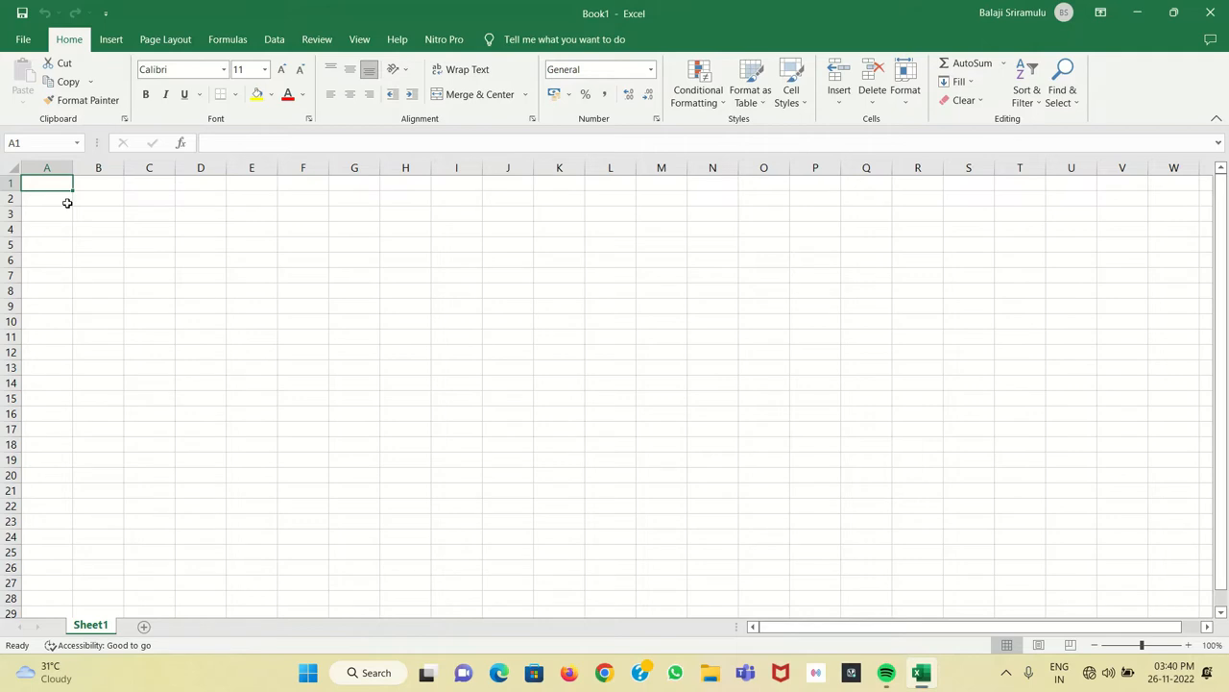
left_click(46, 200)
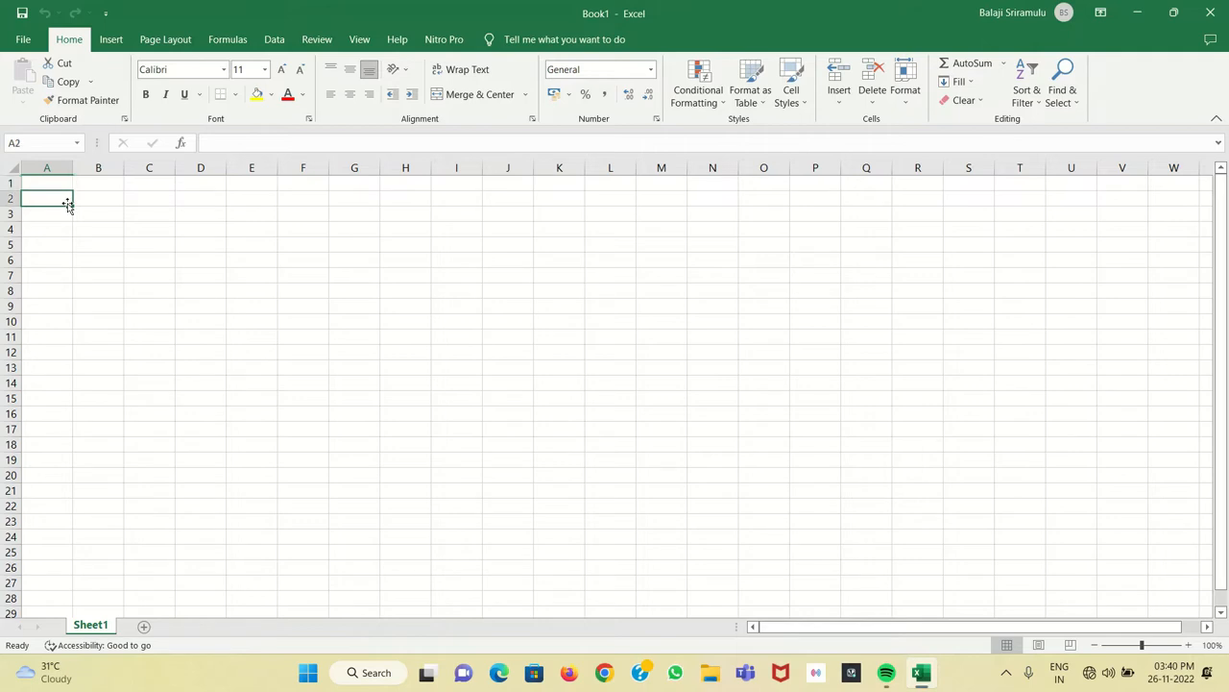
type("text demo")
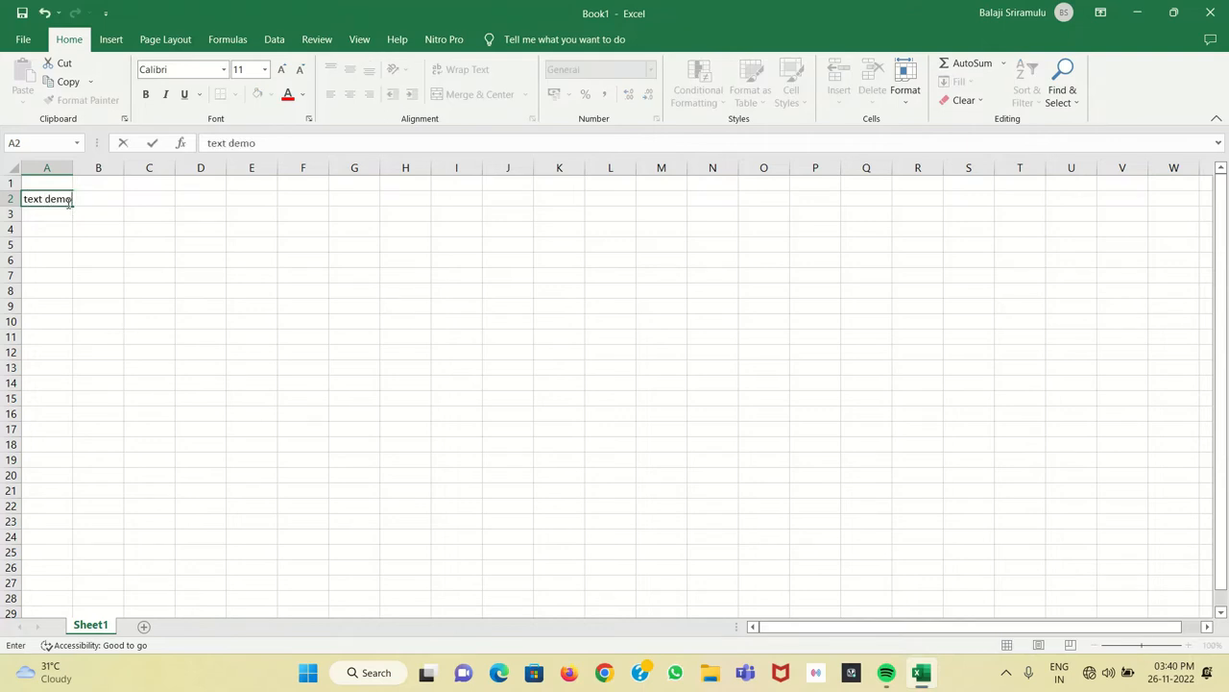
type("1")
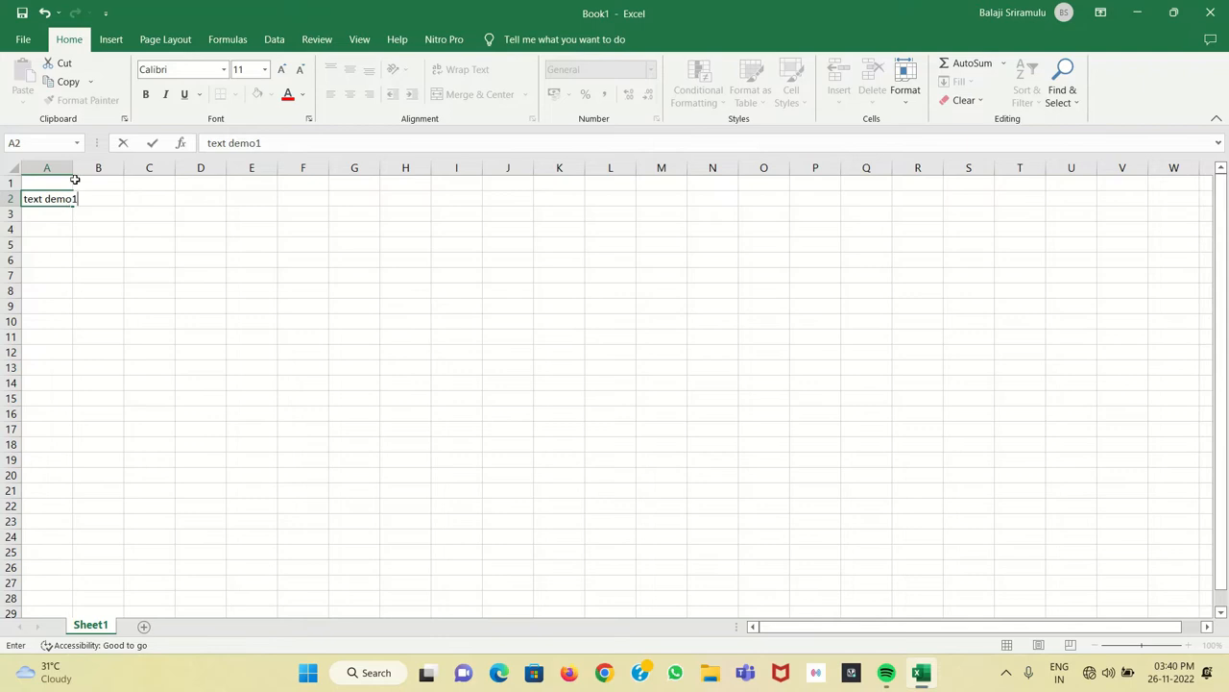
left_click(104, 167)
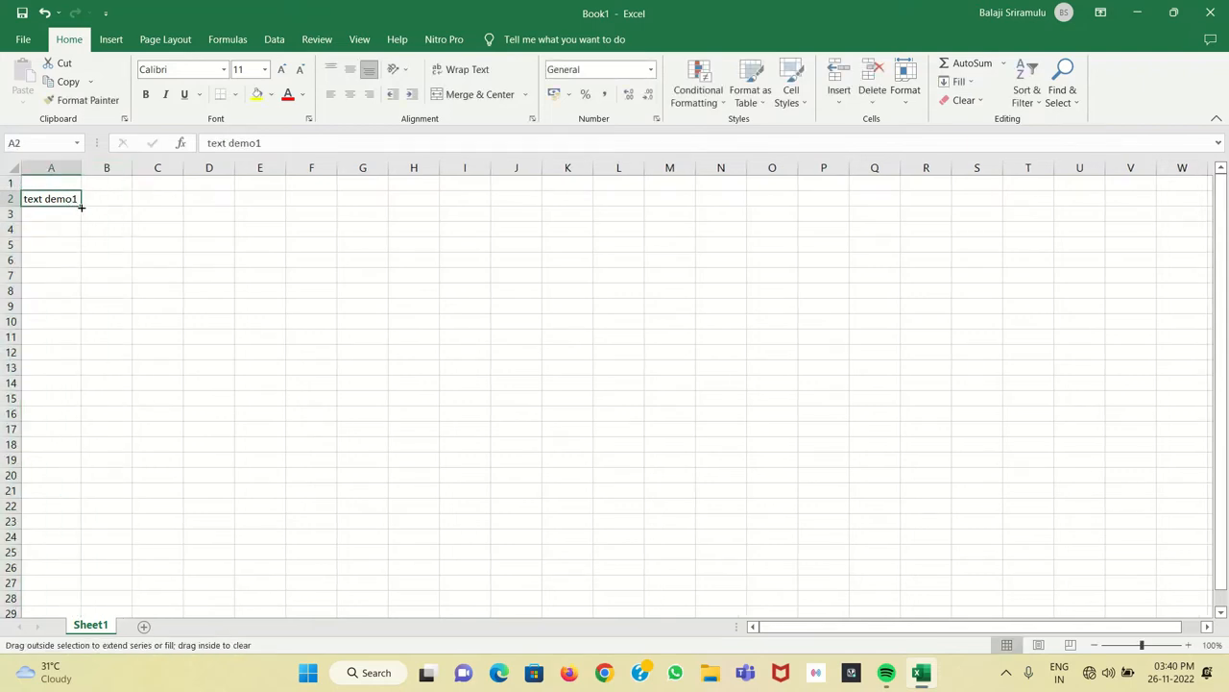
Fill the series down column A to text demo15 in row 16.
left_click_drag(81, 208, 80, 404)
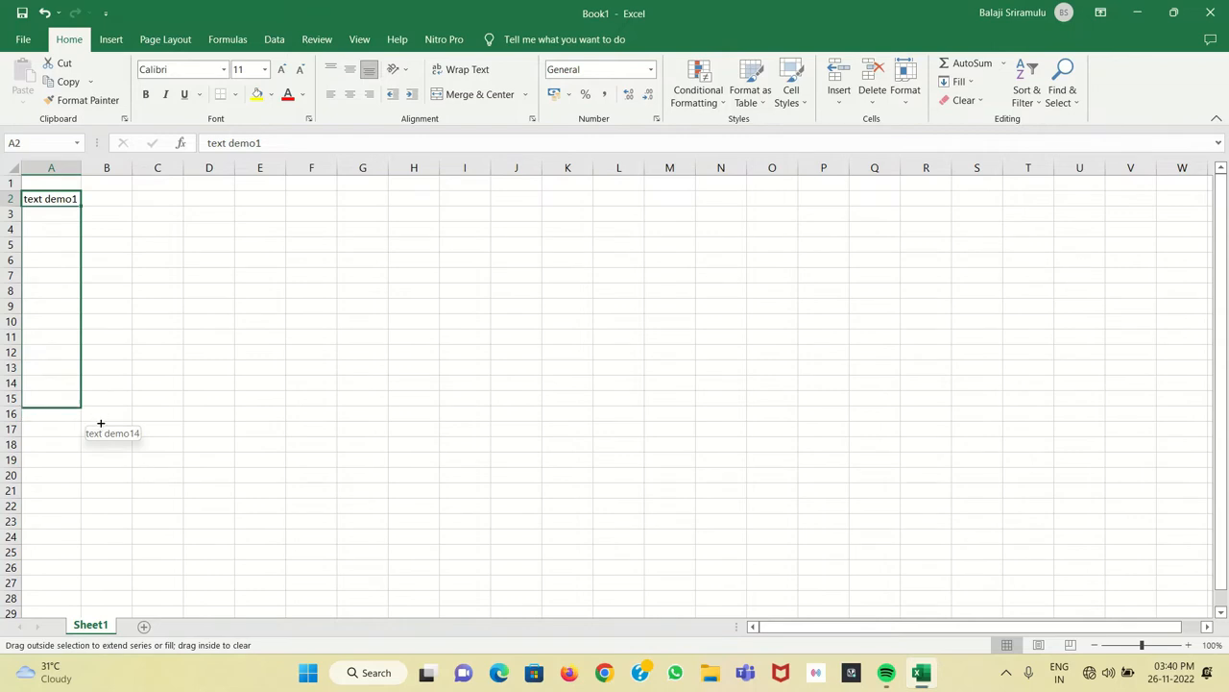
left_click_drag(50, 197, 50, 415)
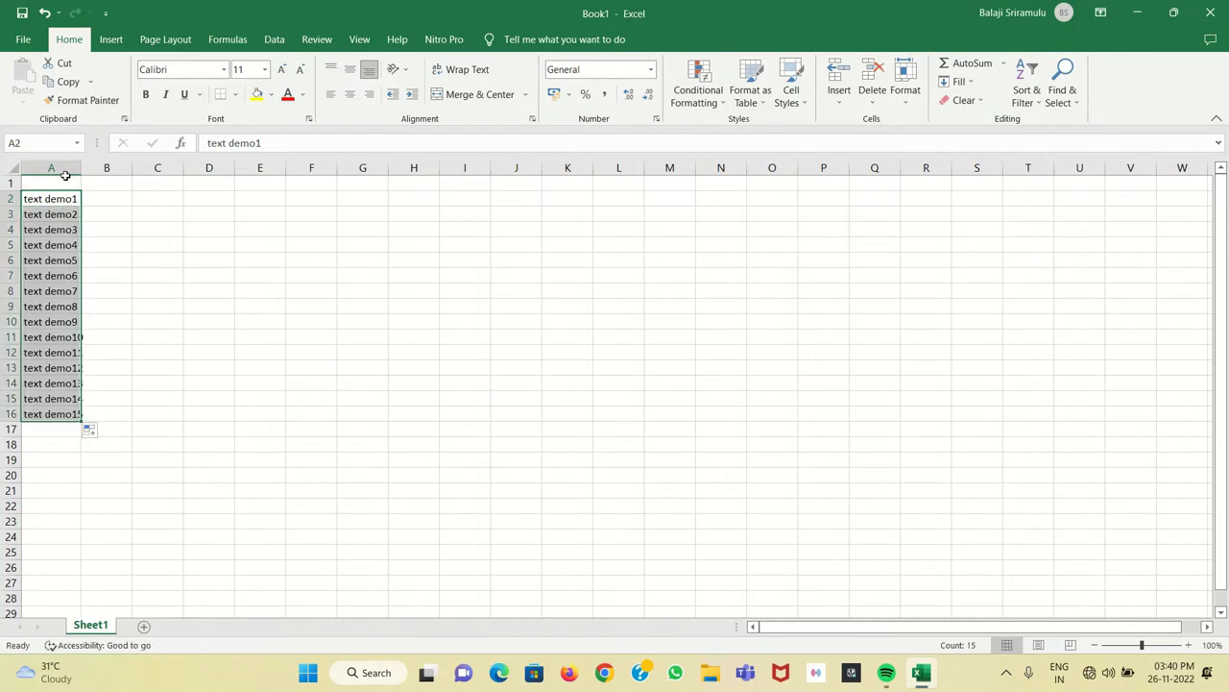
left_click(107, 196)
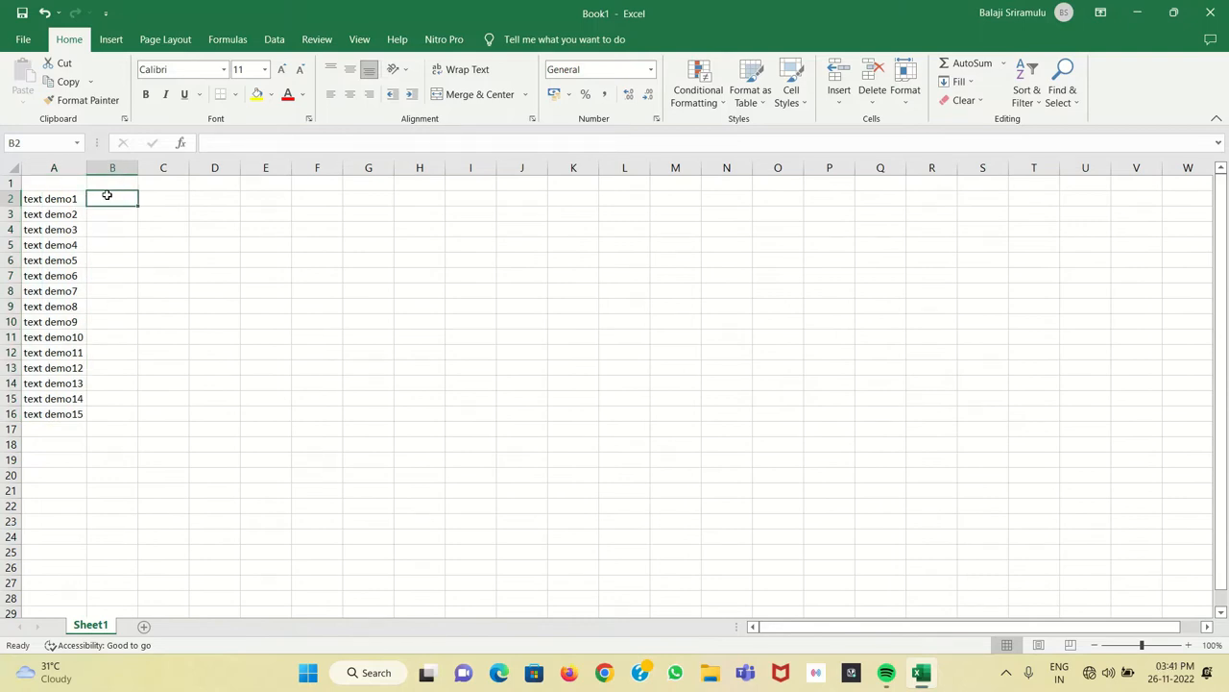
Enter =UPPER(A2) in B2 and fill it down to B16, giving TEXT DEMO1–15.
type("=")
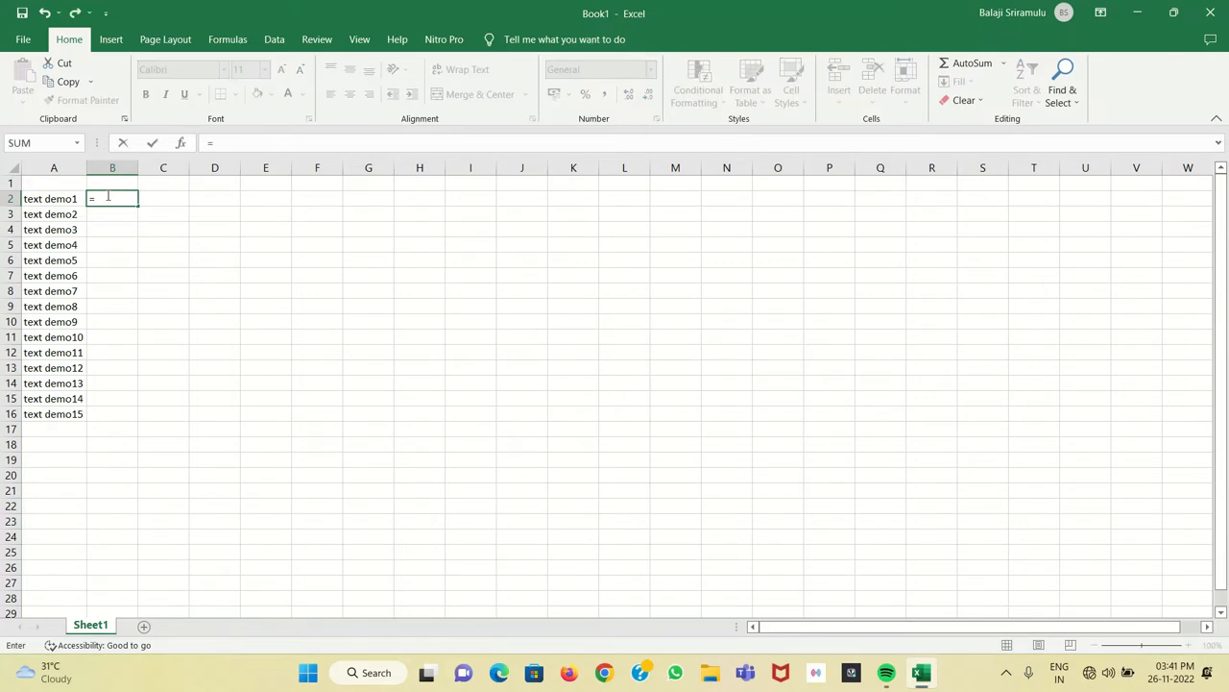
type("u")
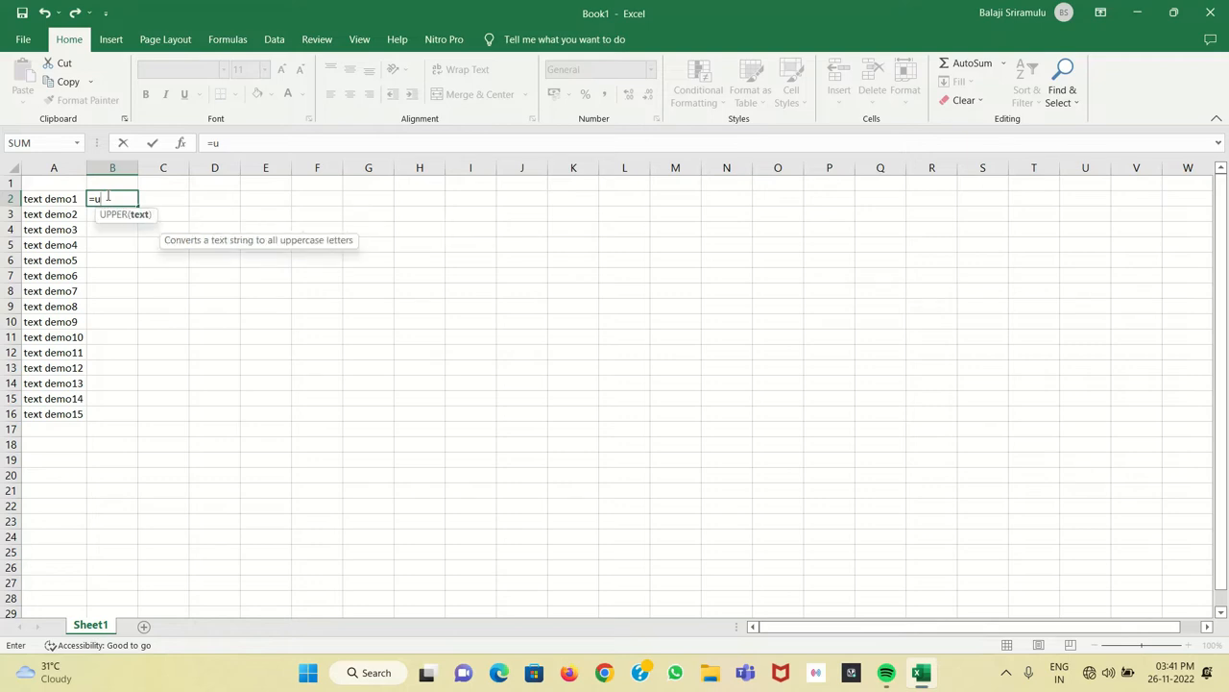
type("PPER(")
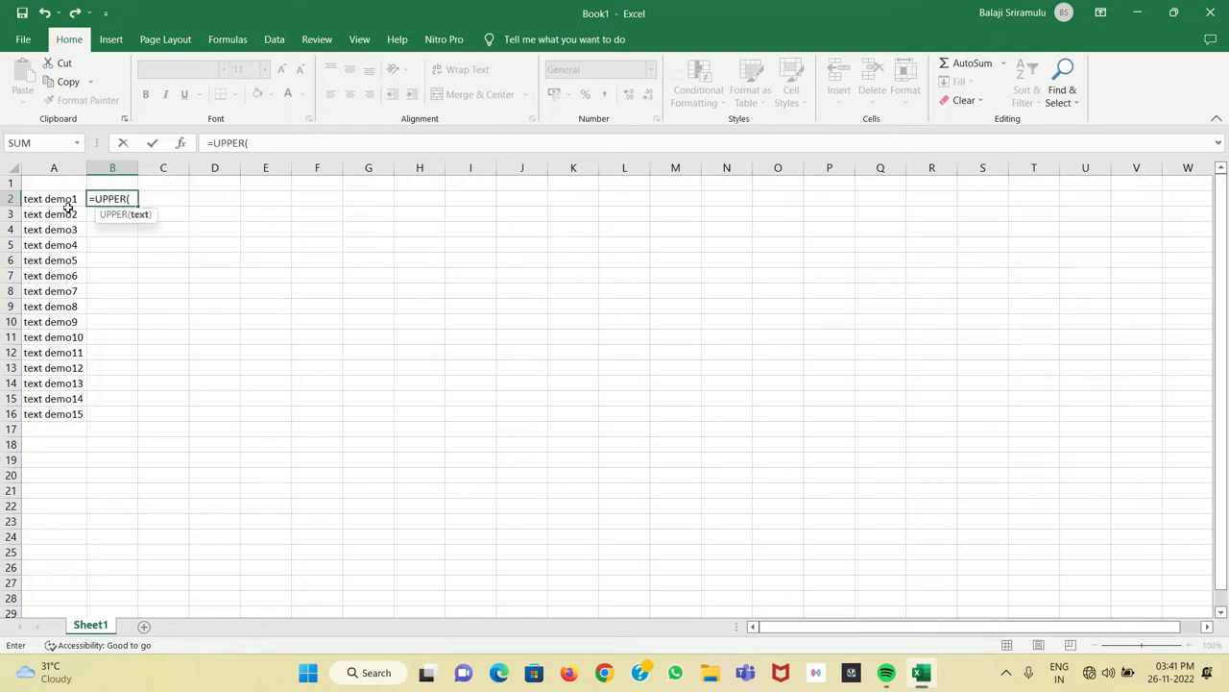
left_click(53, 198)
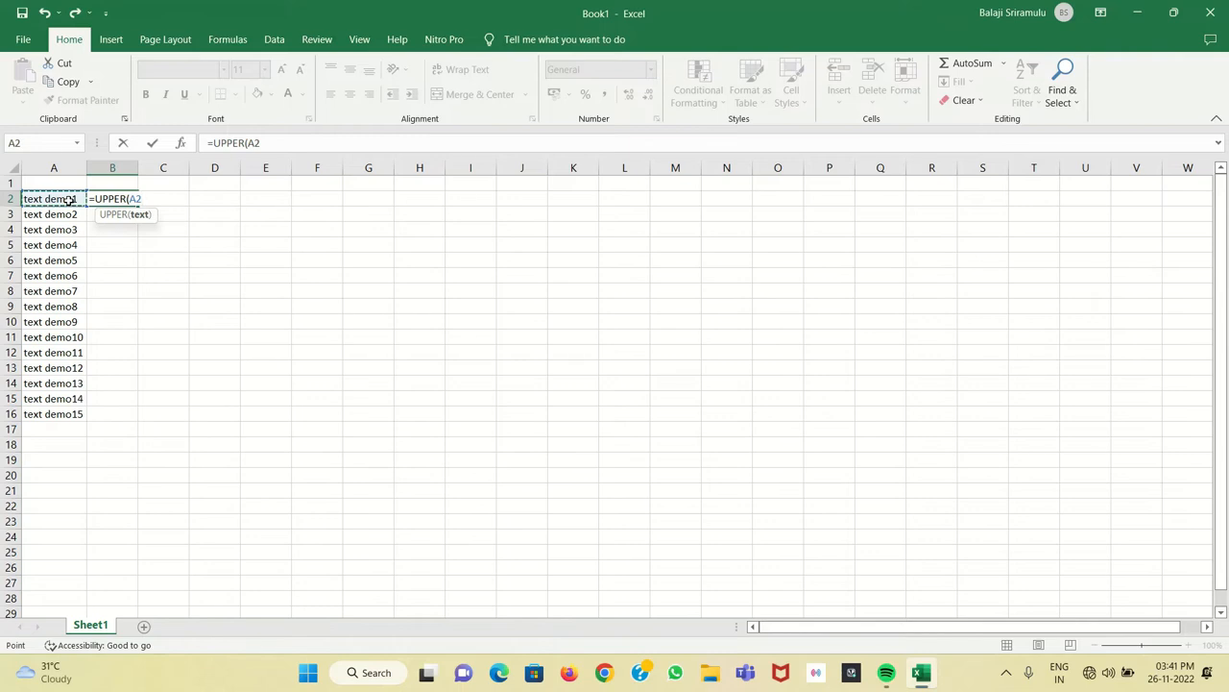
key("Enter")
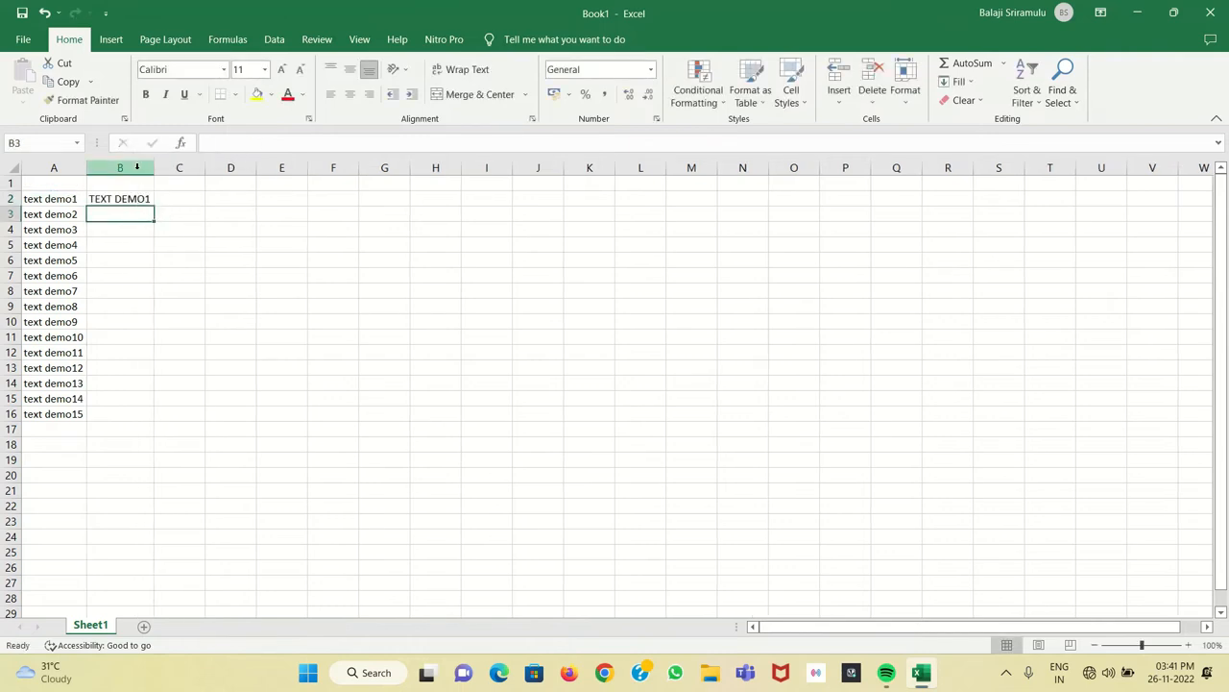
left_click(120, 197)
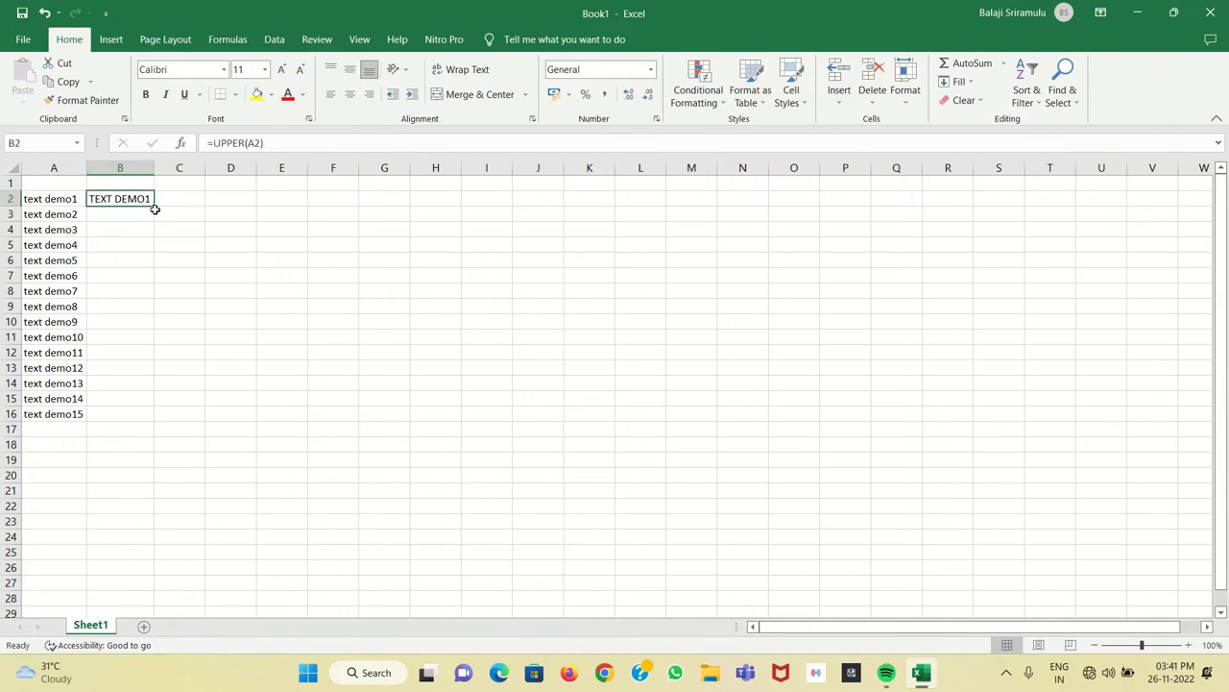
left_click_drag(154, 204, 153, 415)
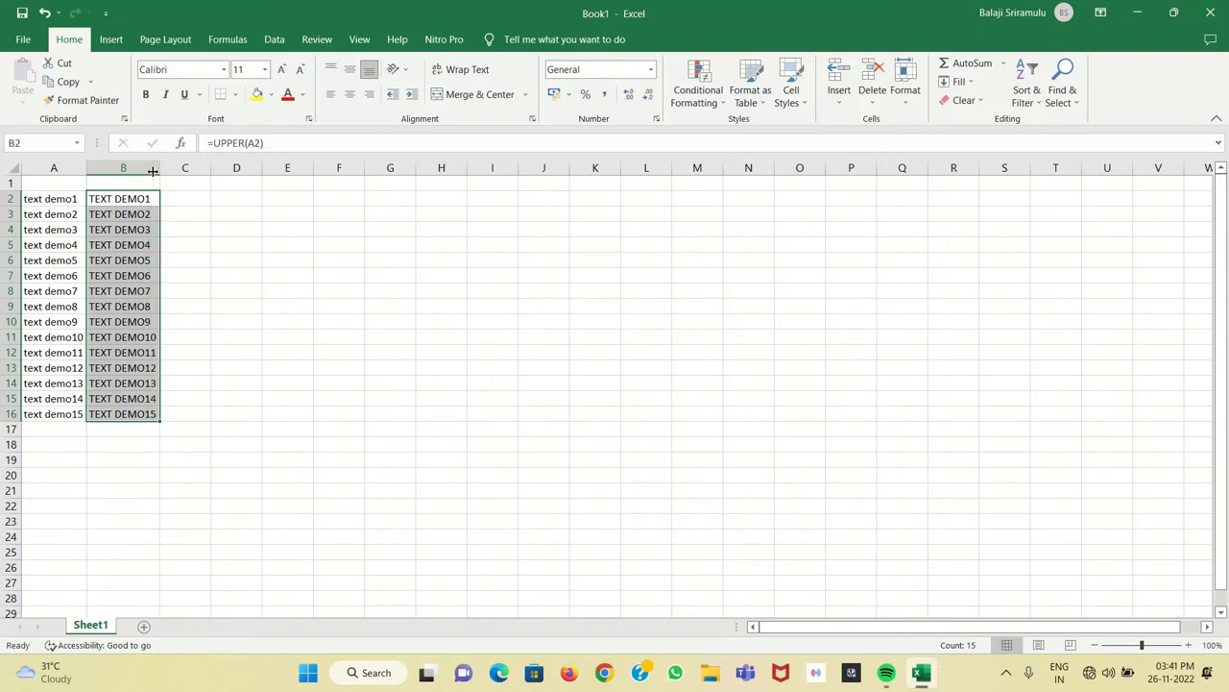
mouse_move(108, 338)
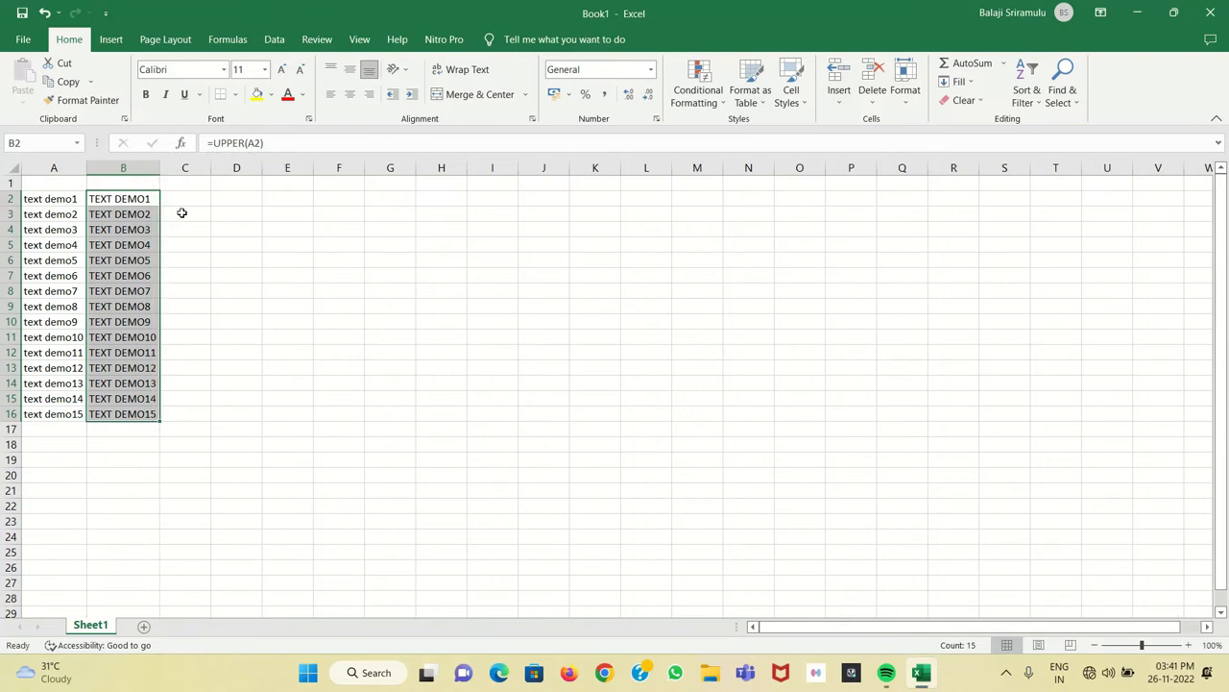
left_click(185, 198)
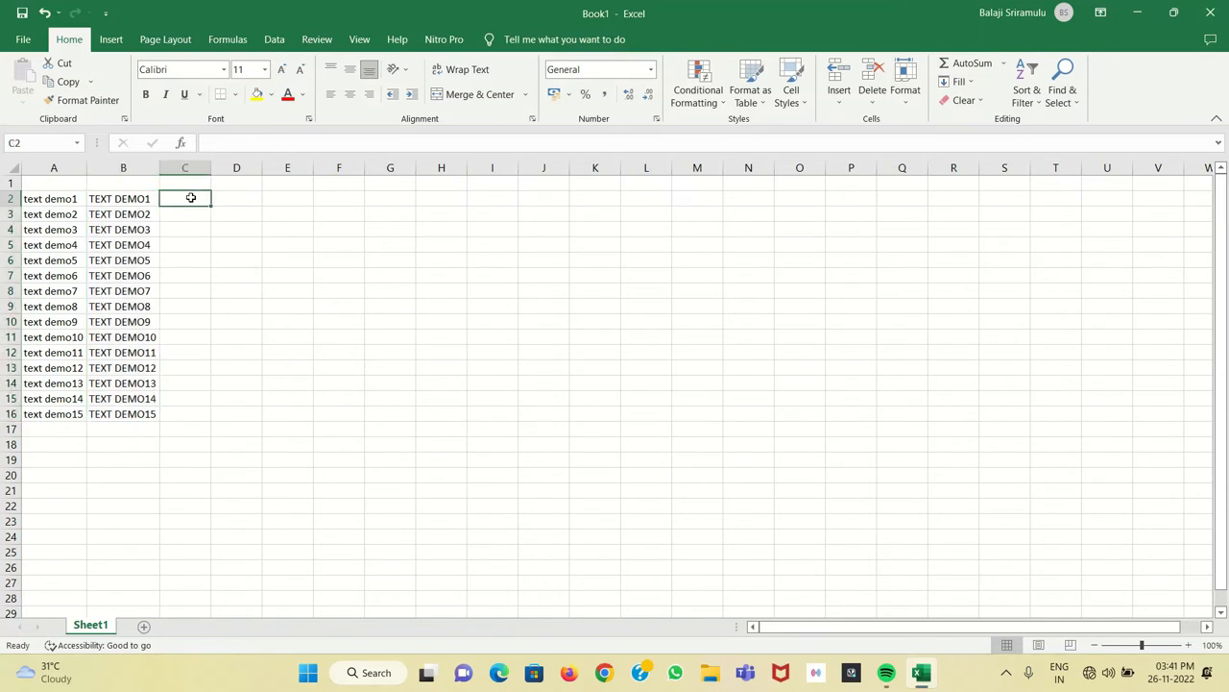
Enter =LOWER(B2) in C2 and fill it down to C16, giving text demo1–15.
type("=lo")
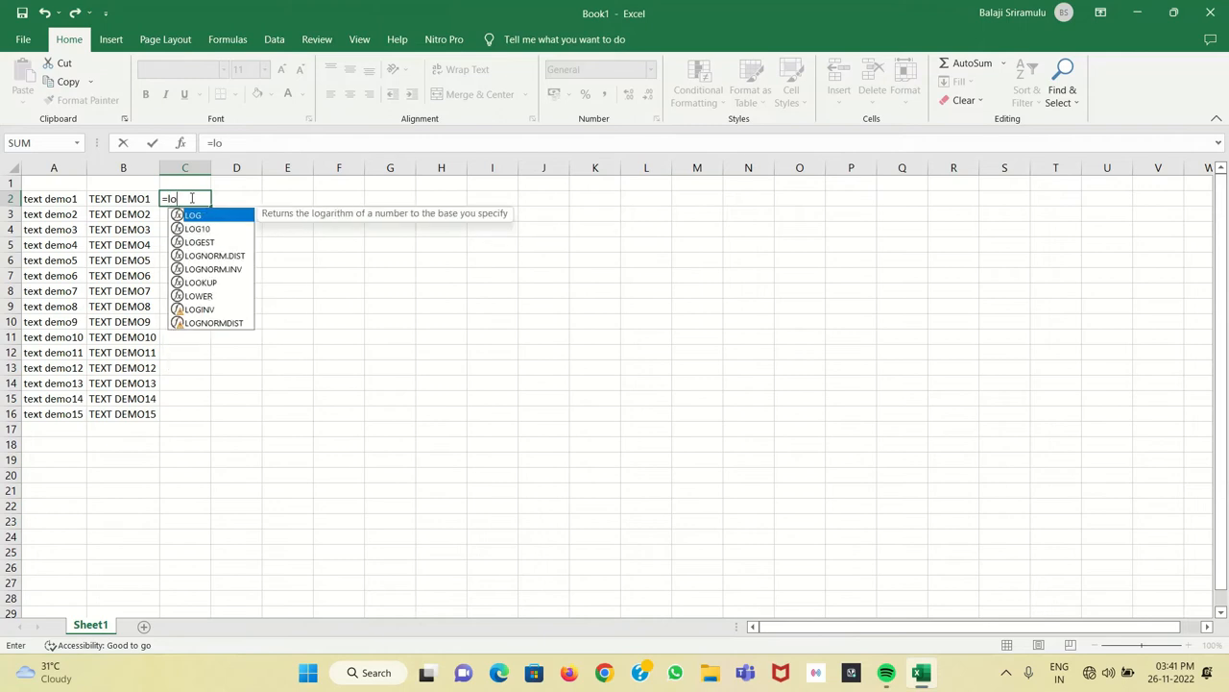
type("w")
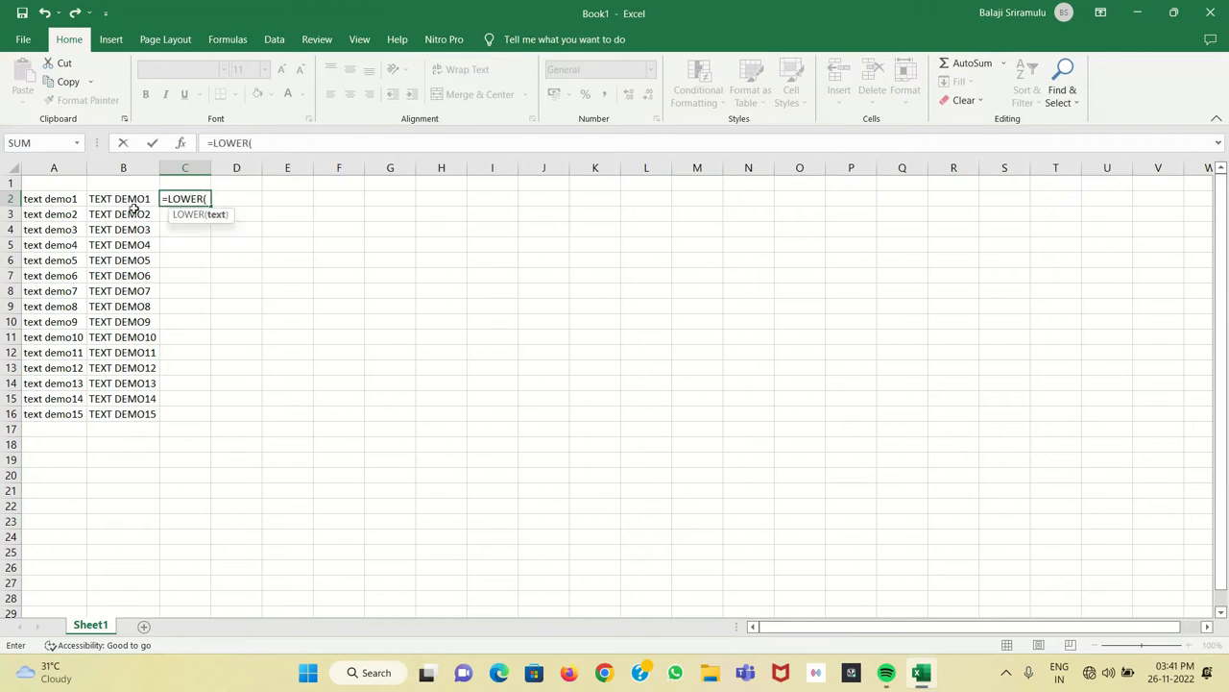
left_click(123, 197)
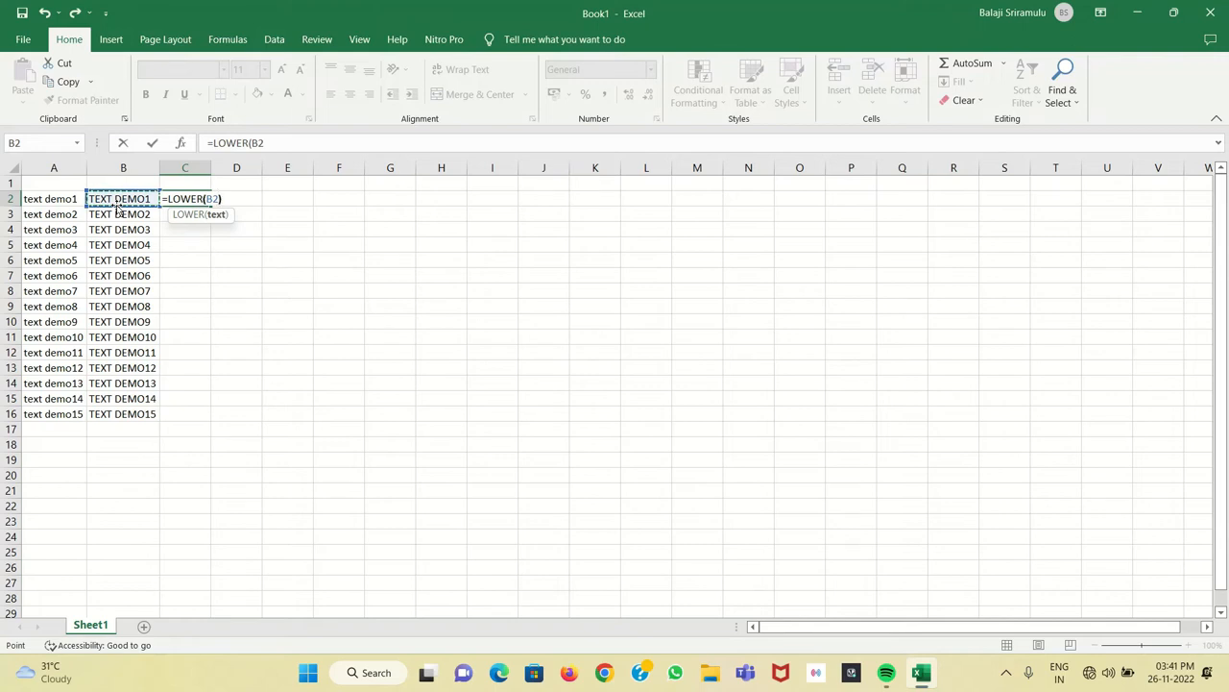
key("Enter")
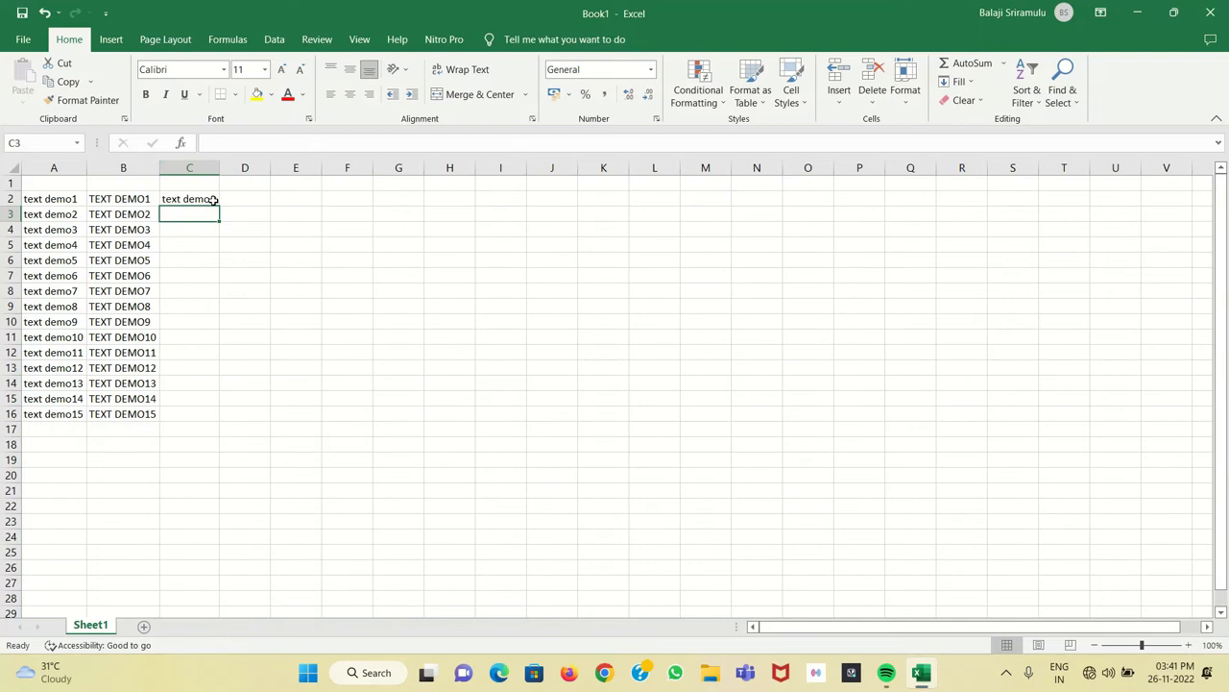
left_click_drag(218, 204, 188, 415)
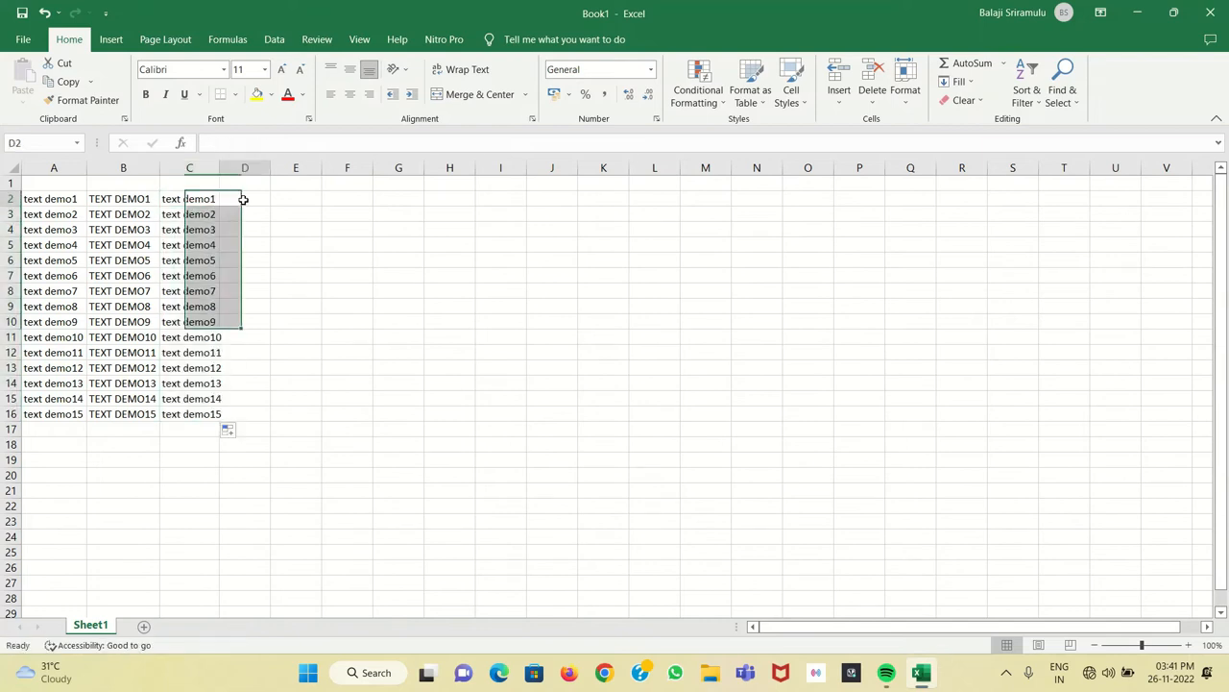
left_click(244, 198)
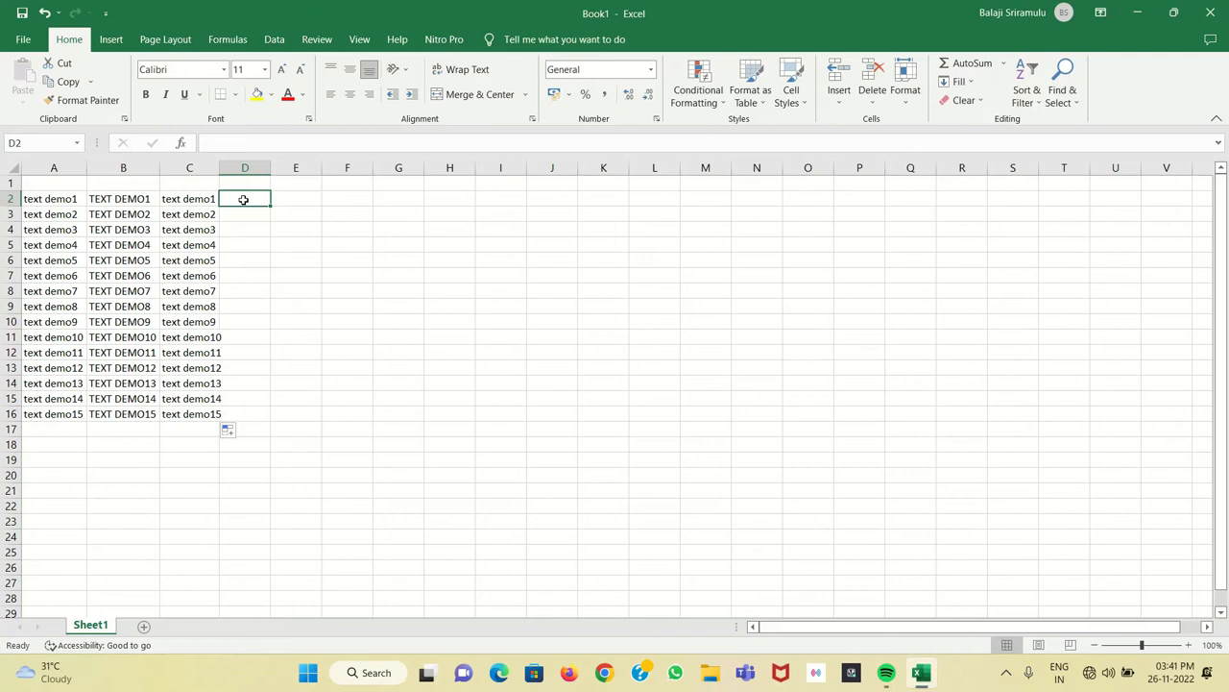
Enter =PROPER(C2) in D2 and fill it down to D16, giving Text Demo1–15.
type("=p")
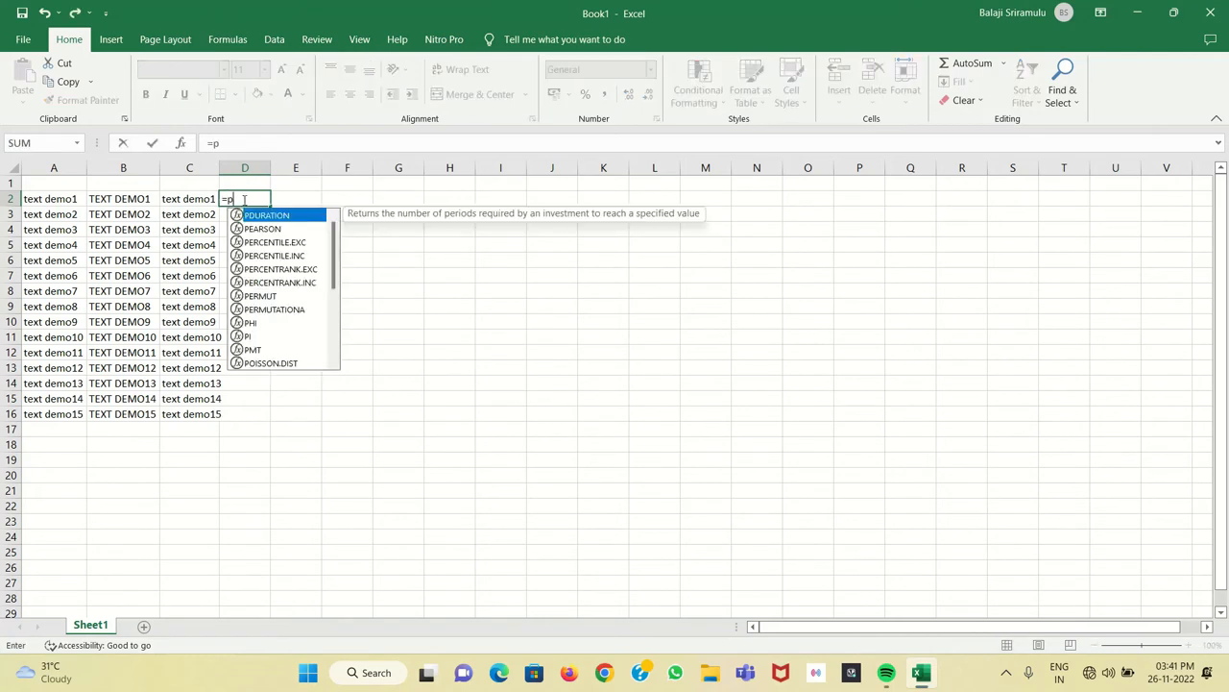
type("roper(")
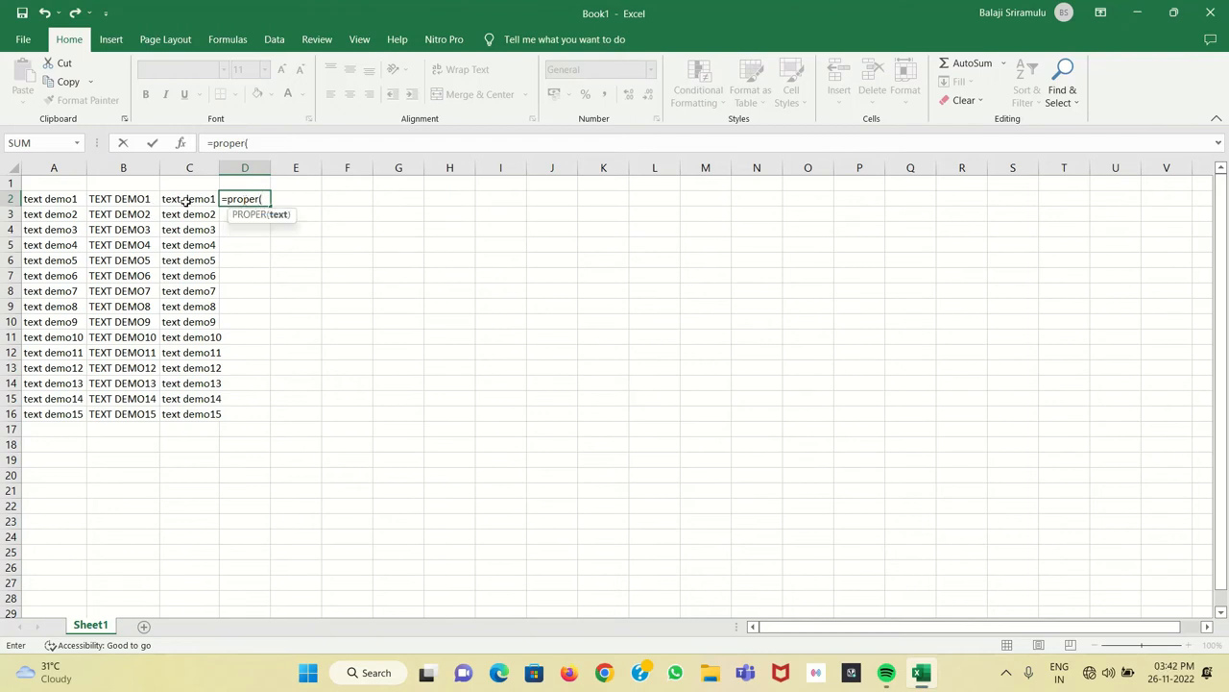
left_click(189, 198)
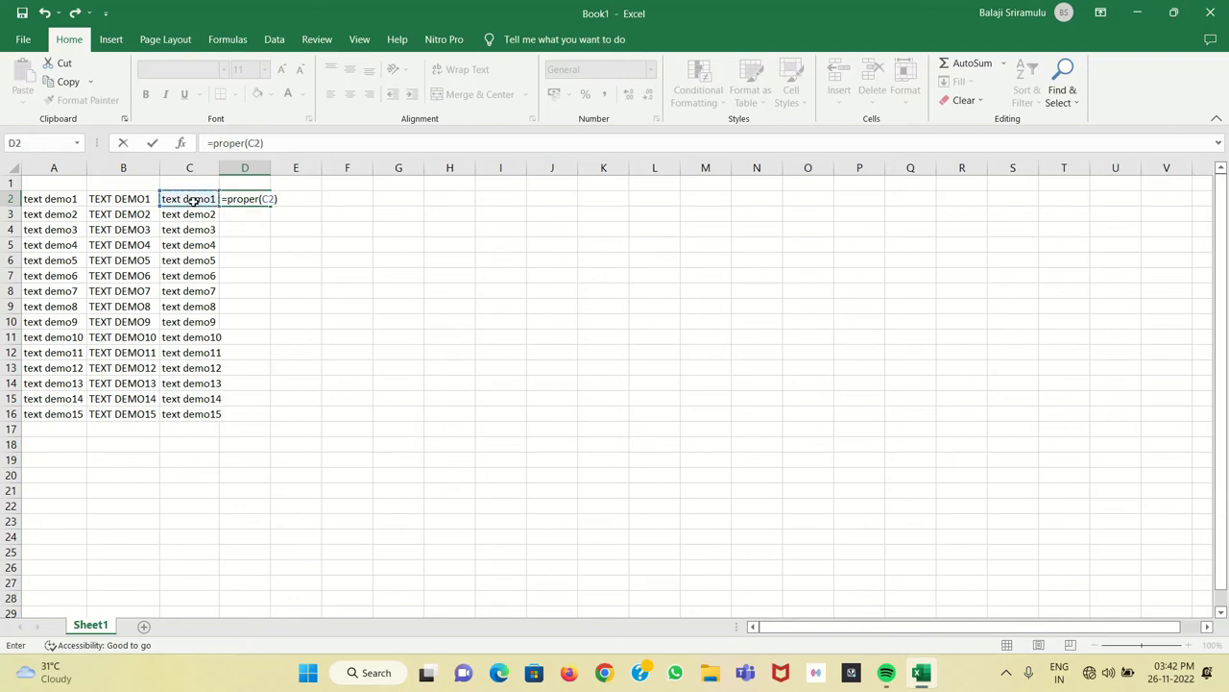
key("Enter")
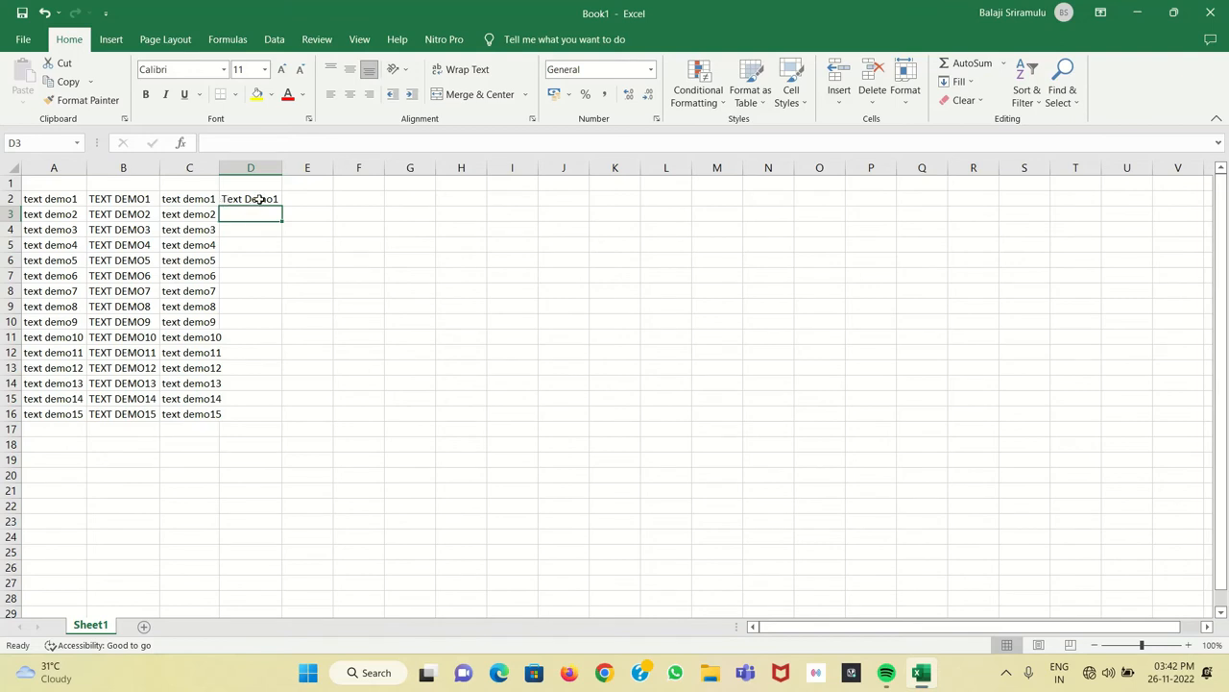
left_click(250, 198)
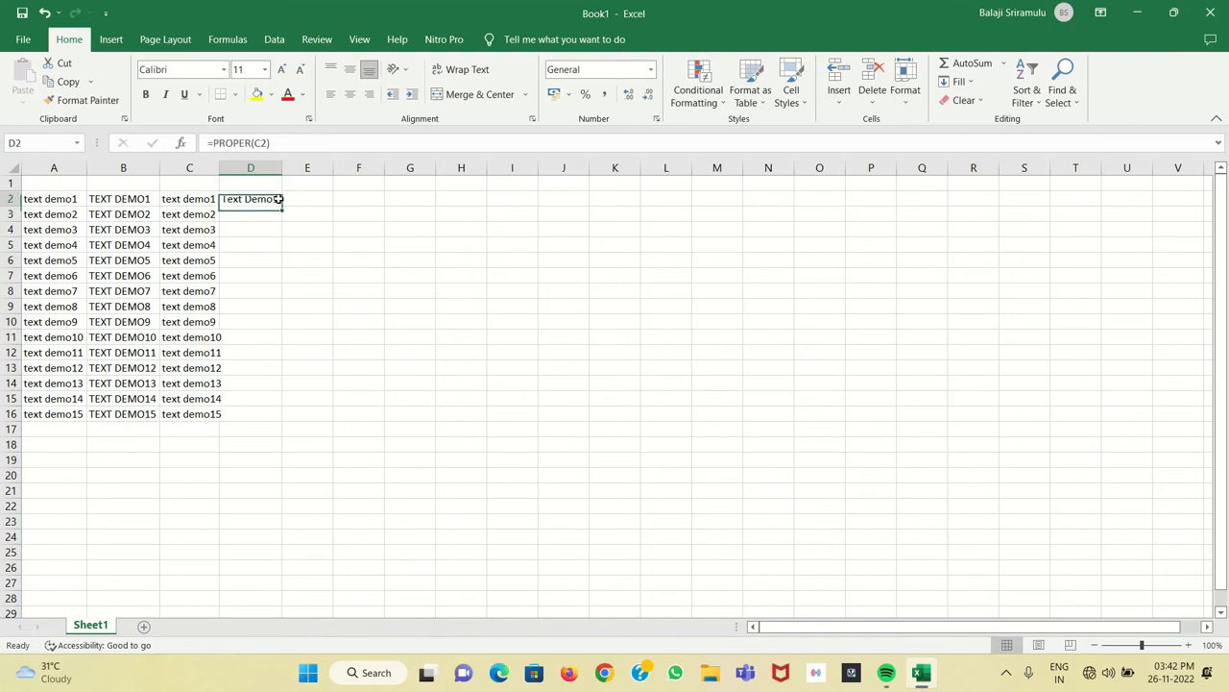
left_click_drag(281, 204, 280, 419)
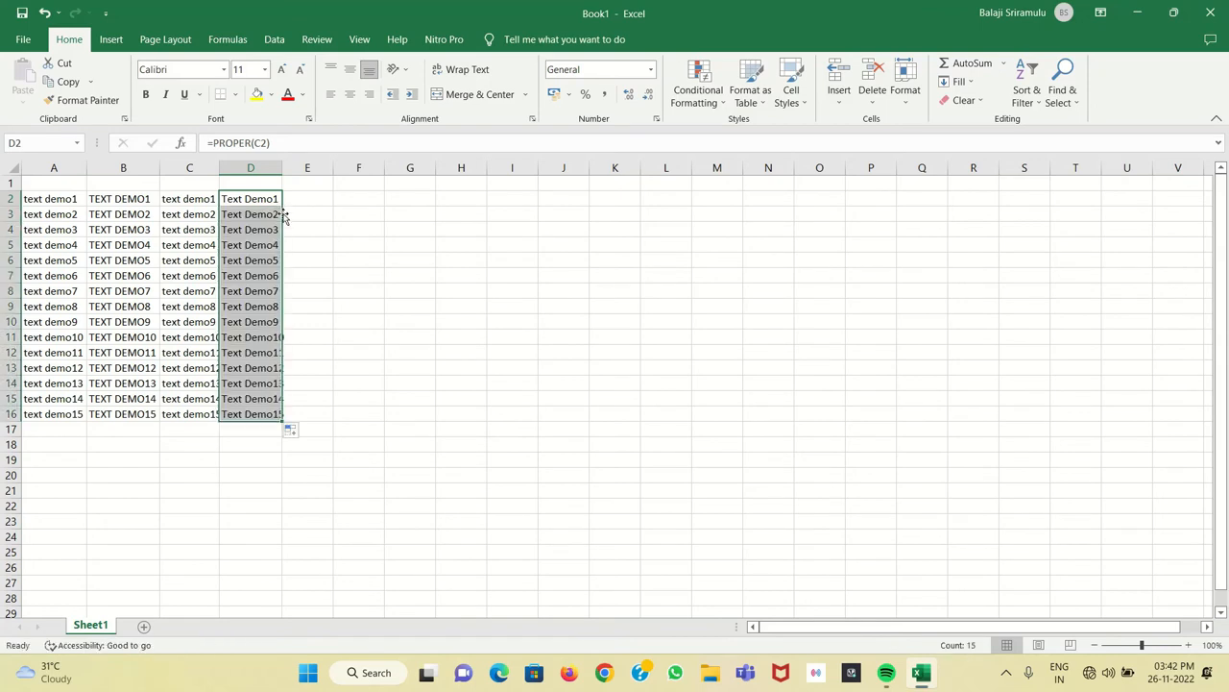
mouse_move(252, 322)
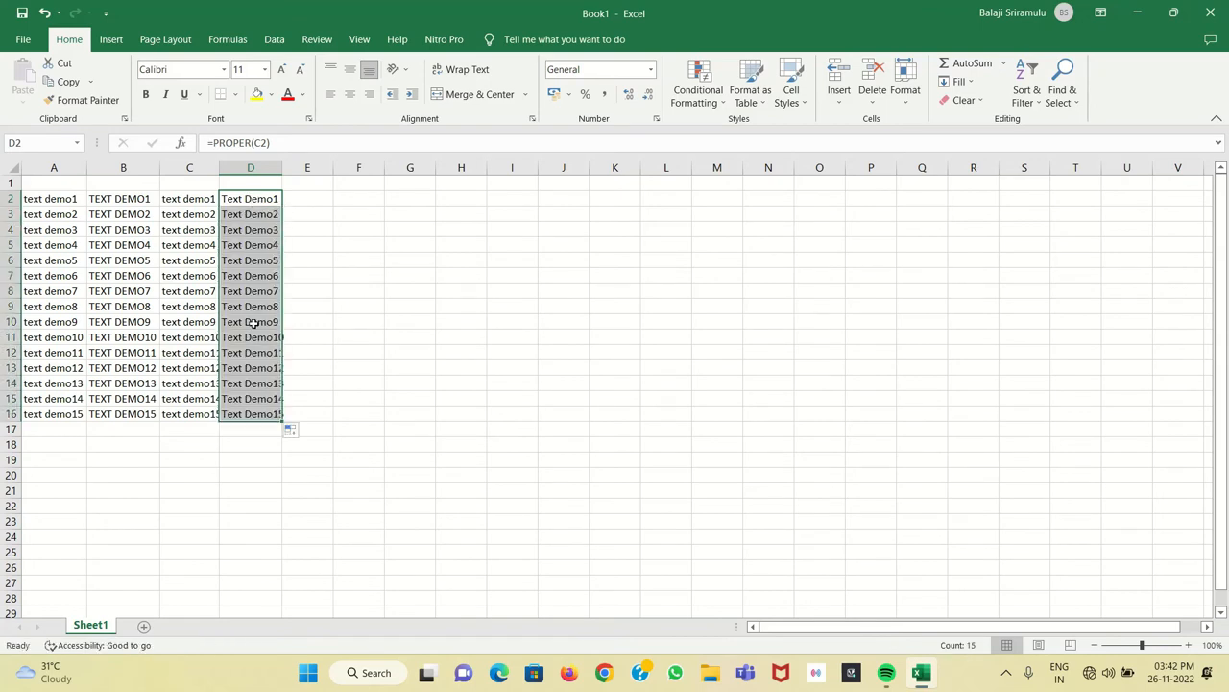
mouse_move(242, 308)
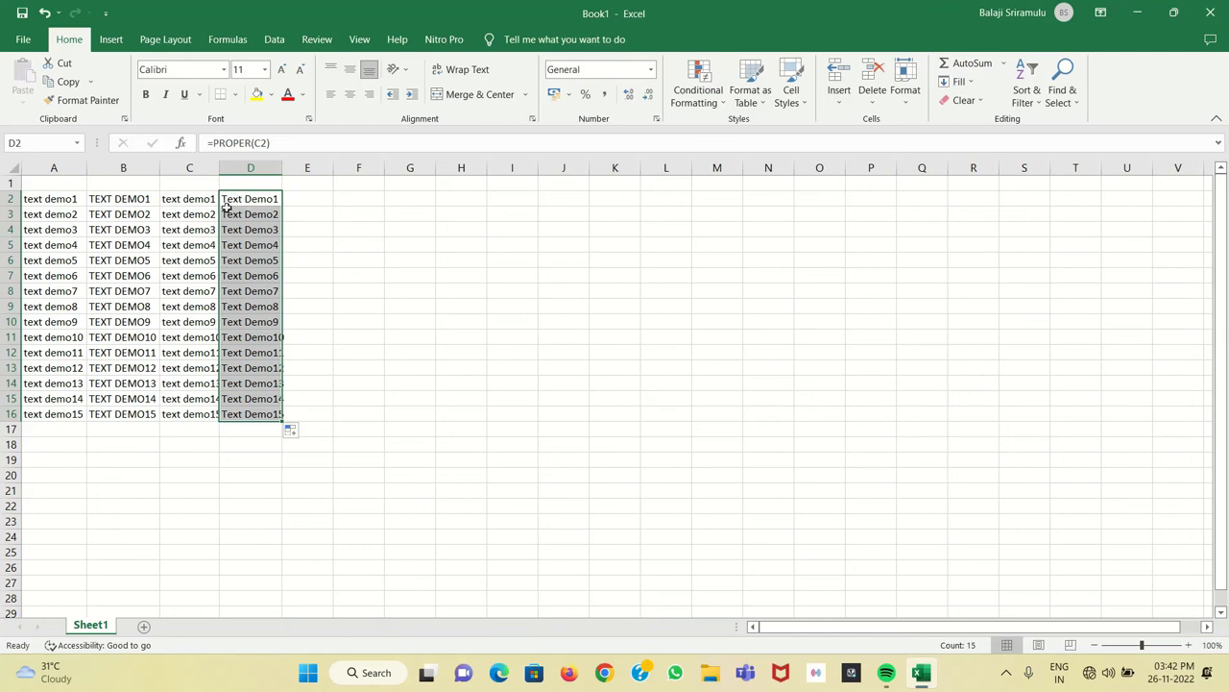
mouse_move(236, 198)
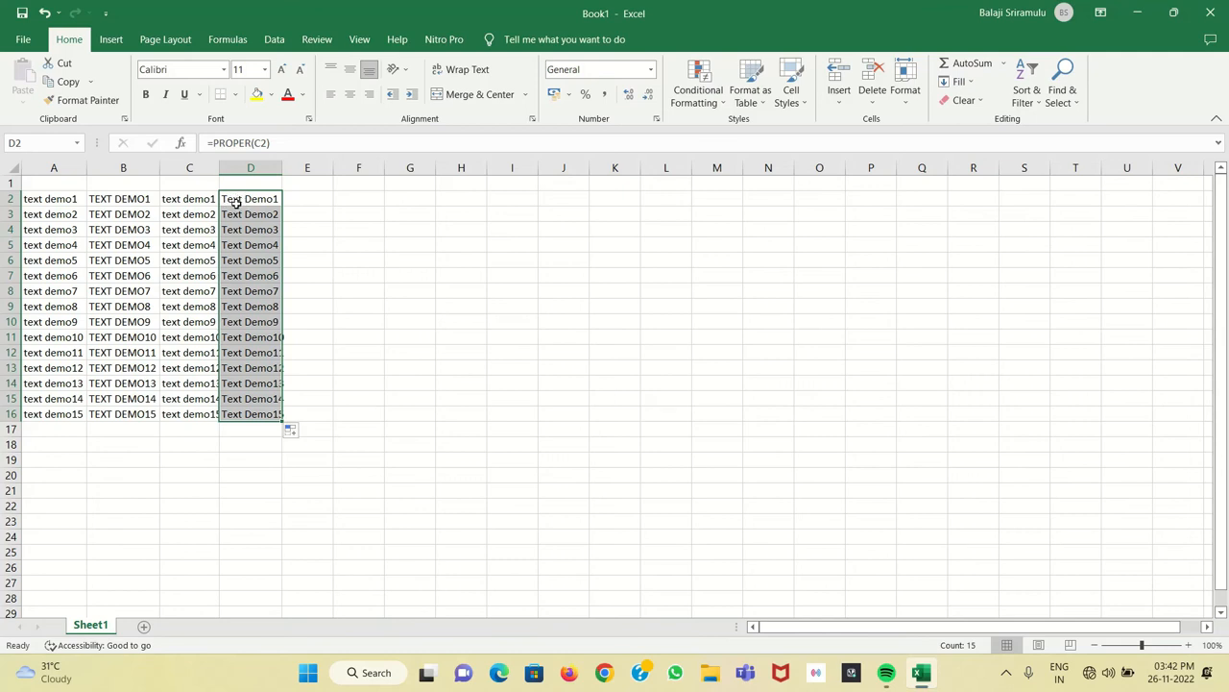
mouse_move(248, 369)
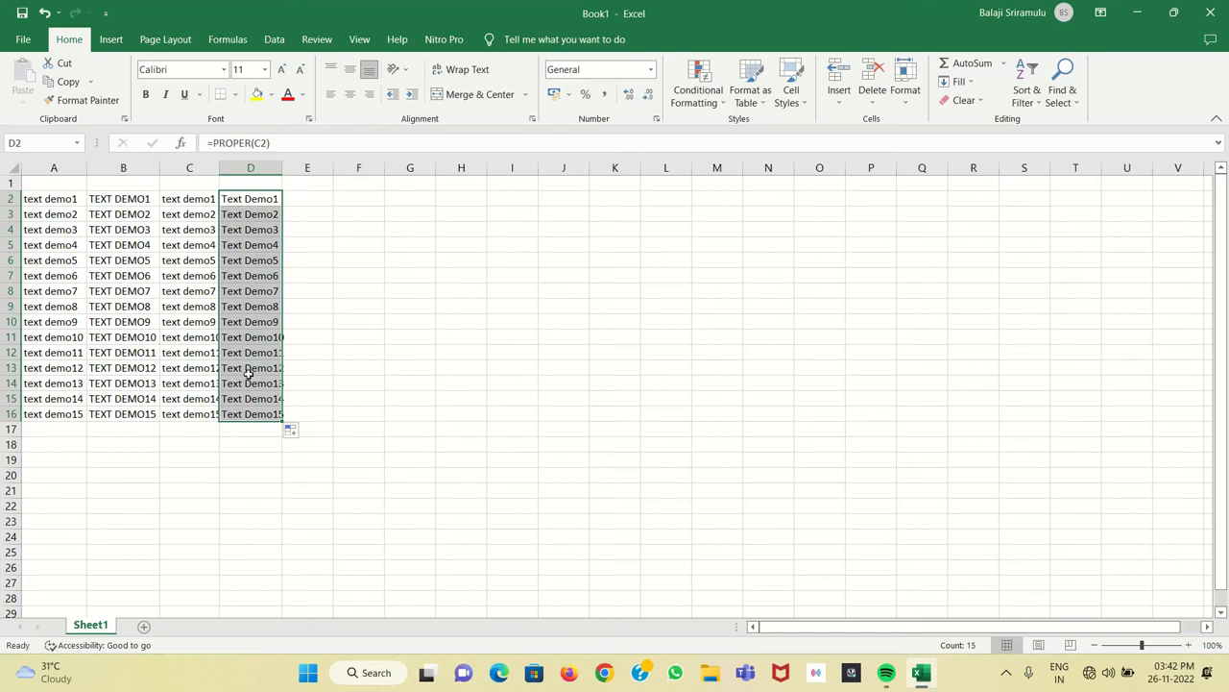
mouse_move(122, 453)
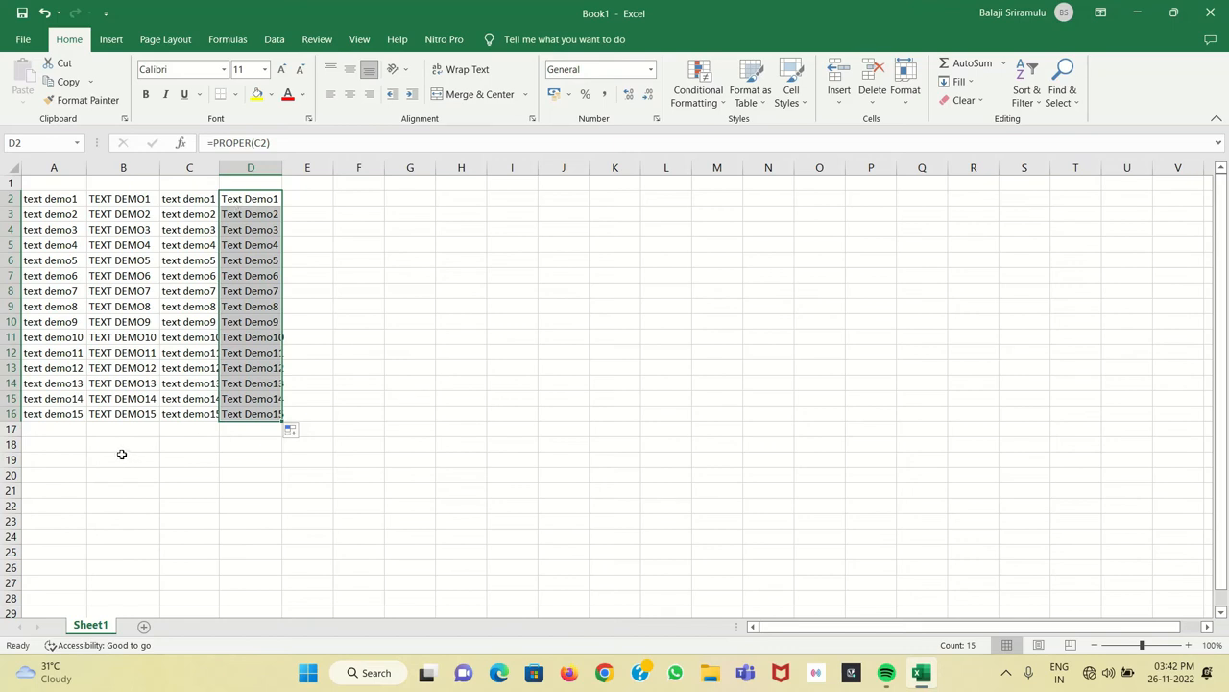
mouse_move(152, 248)
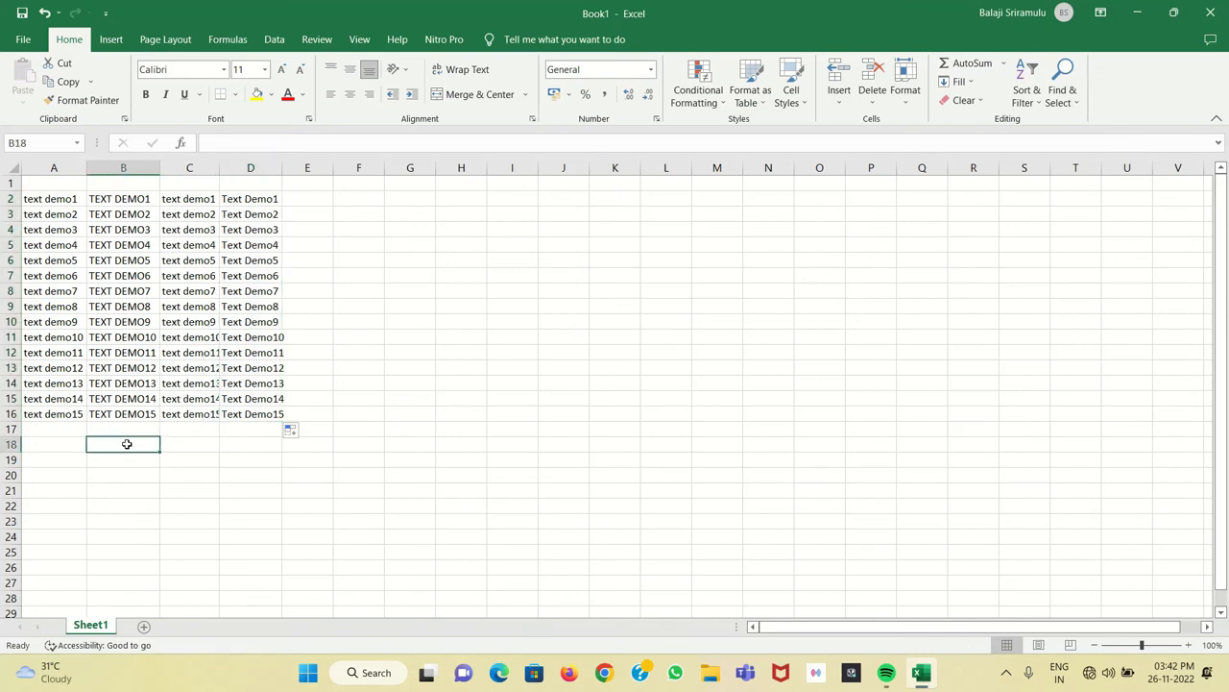
Enter labels upper, lower, proper in B18:D18 and colour them red.
type("u")
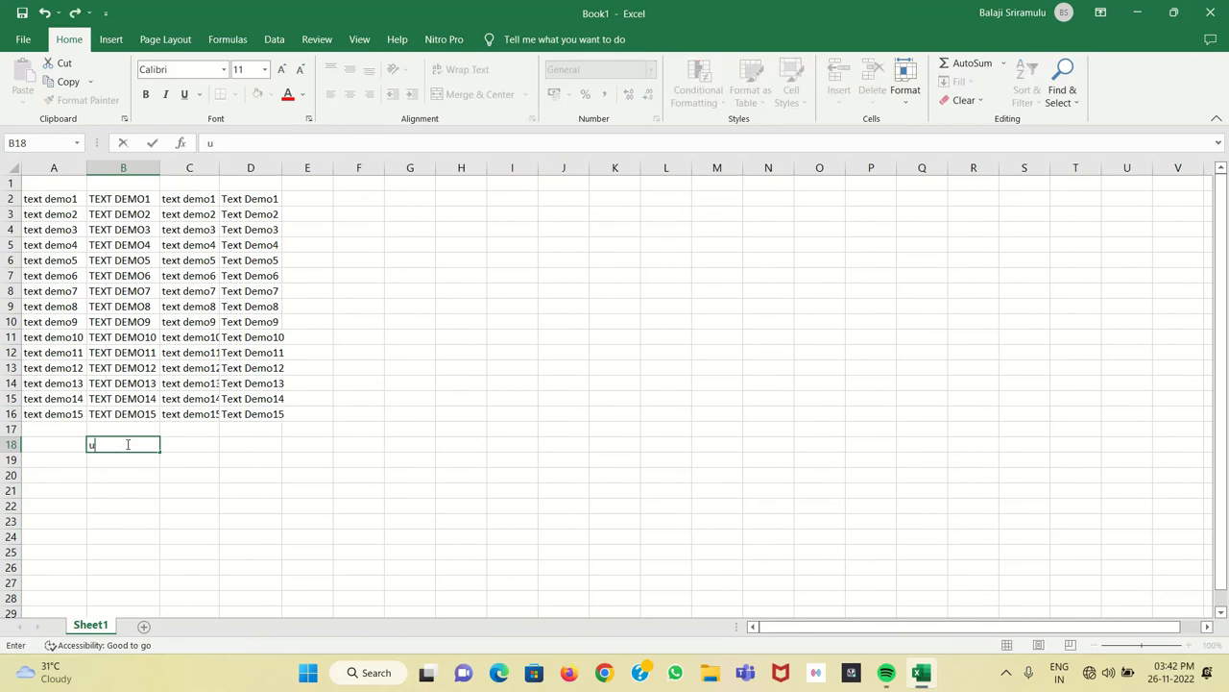
type("pper")
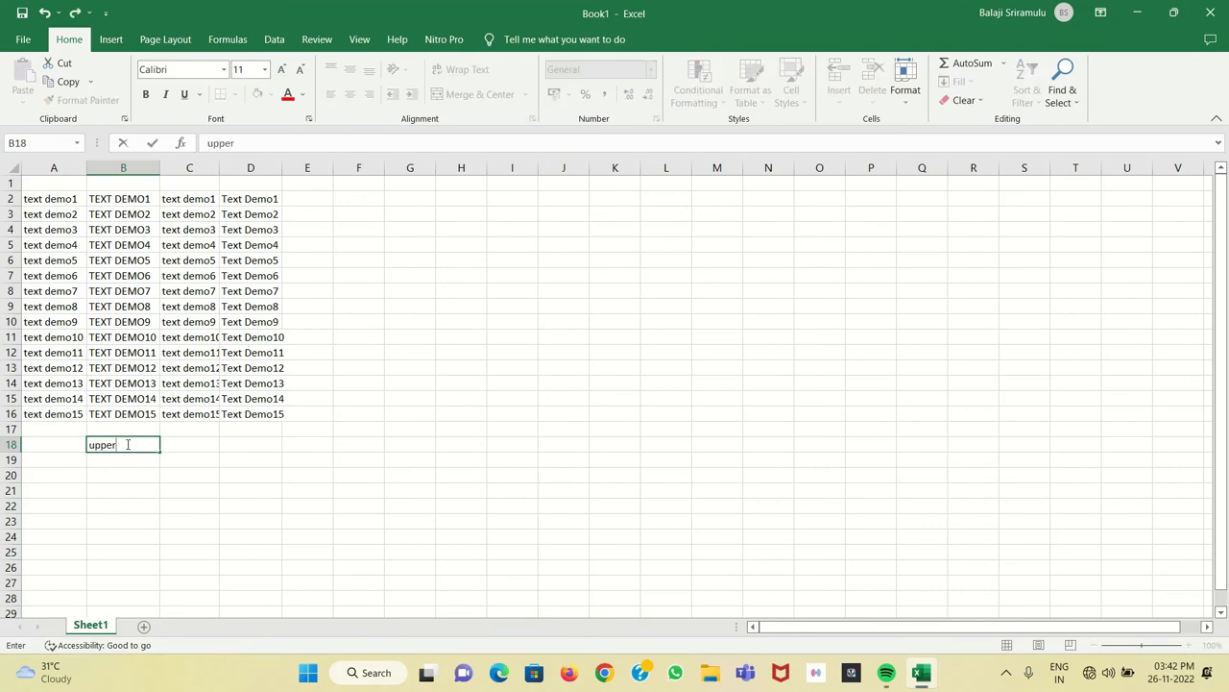
left_click(188, 444)
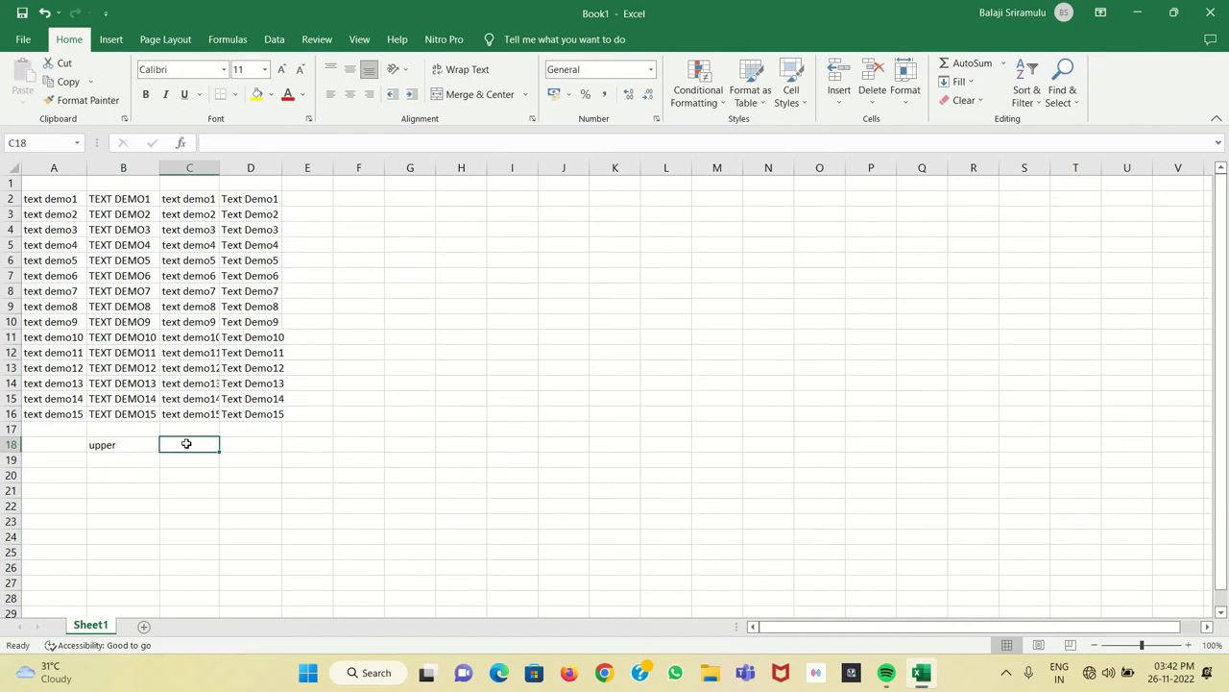
type("lower")
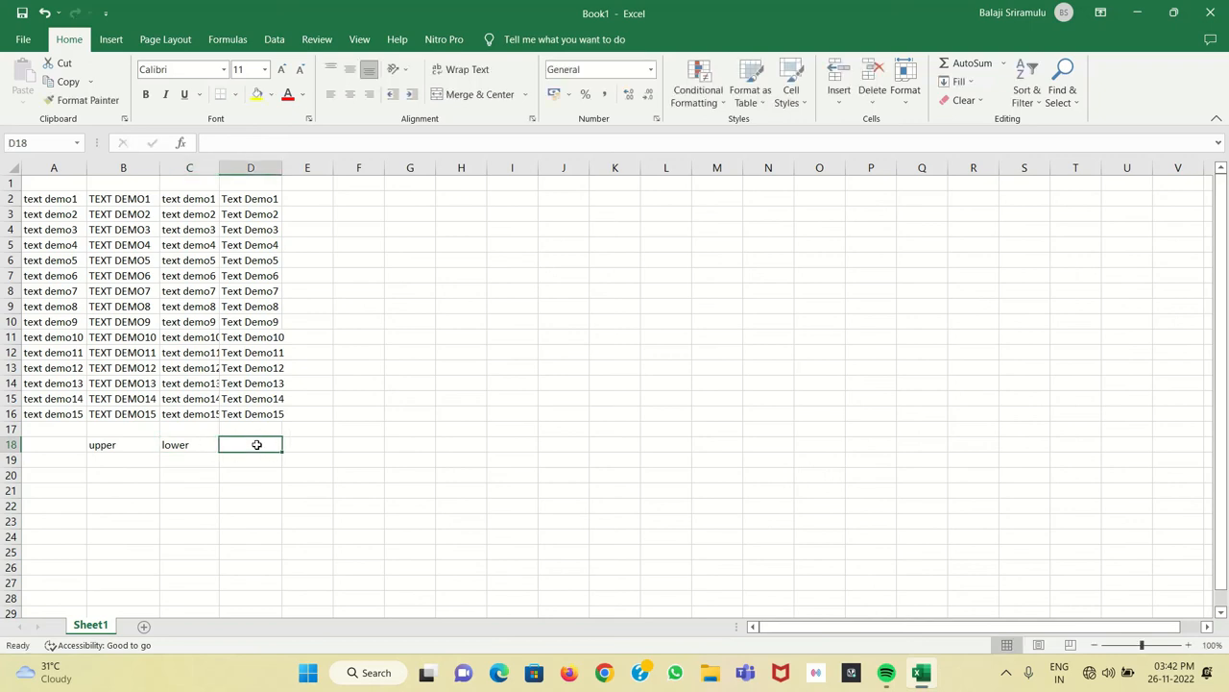
type("proper")
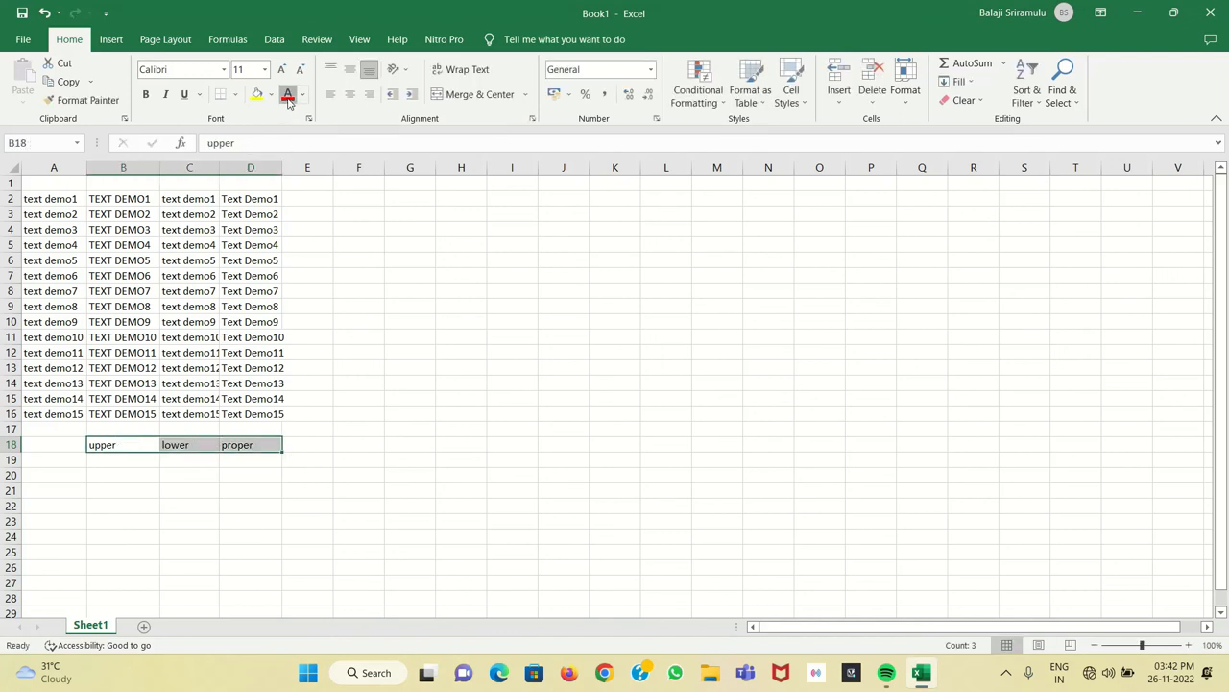
left_click(288, 96)
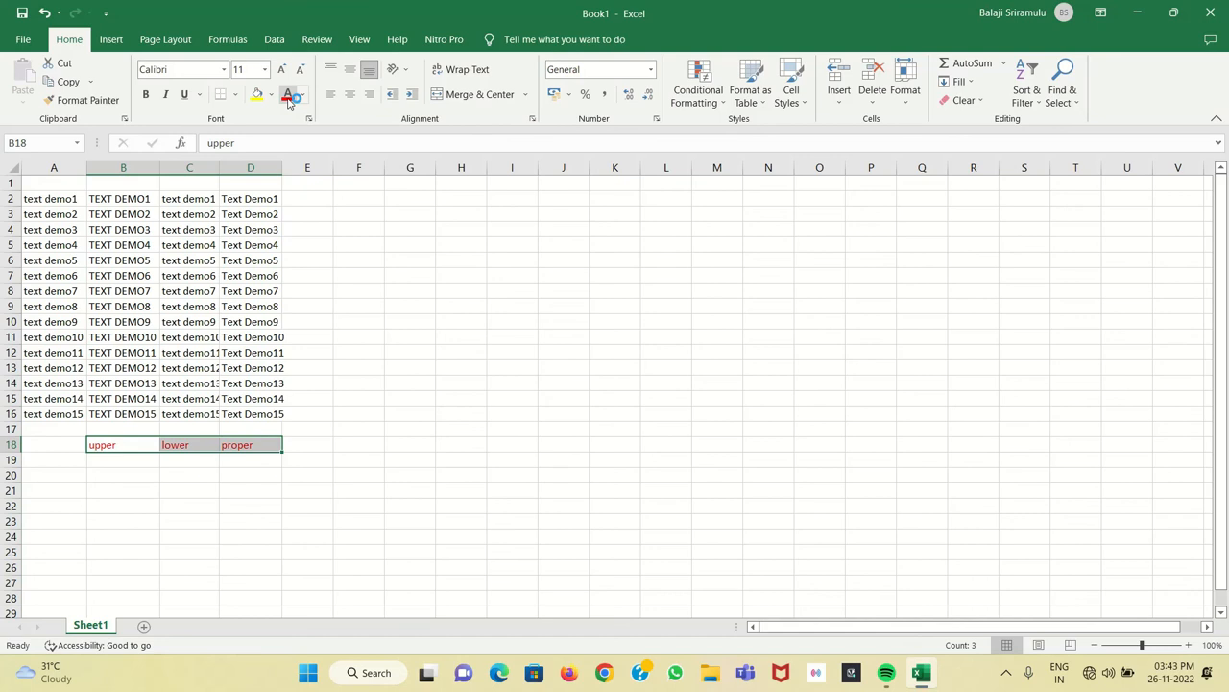